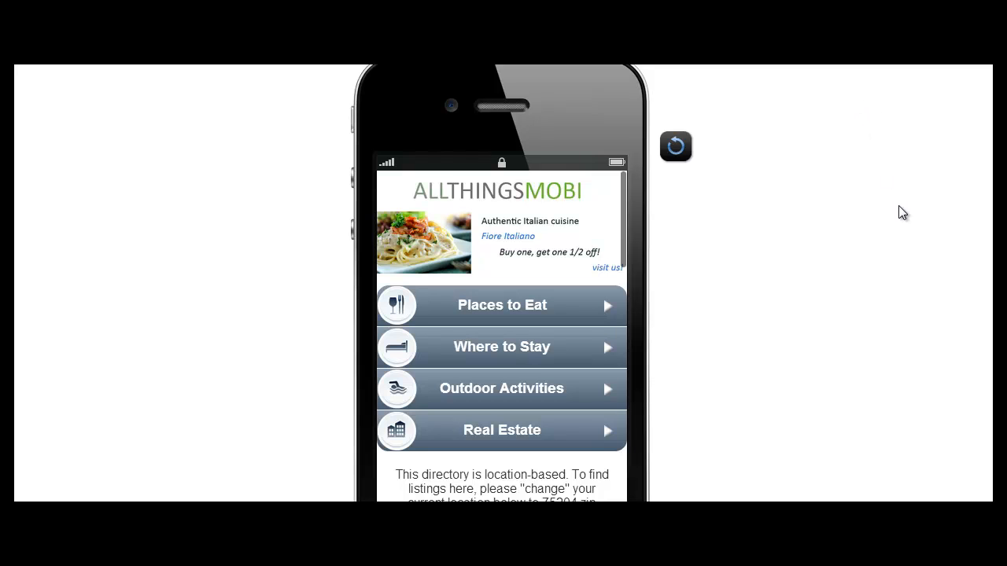
mouse_move(627, 199)
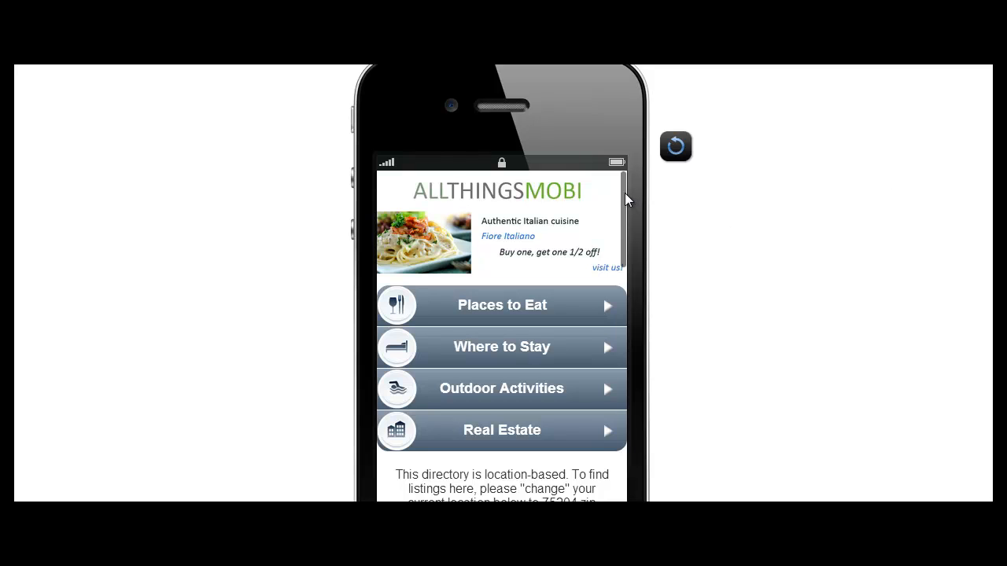
mouse_move(659, 190)
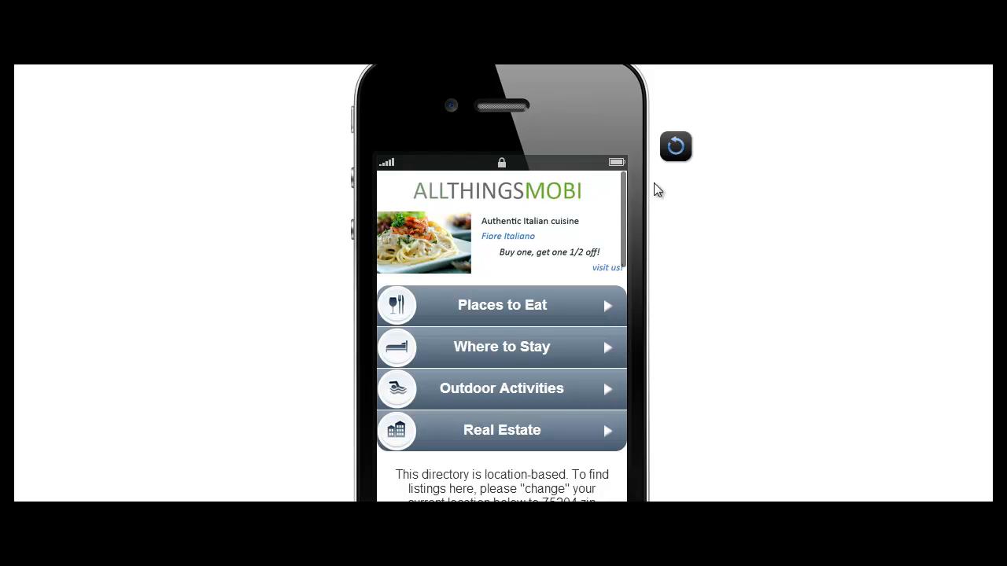
mouse_move(627, 191)
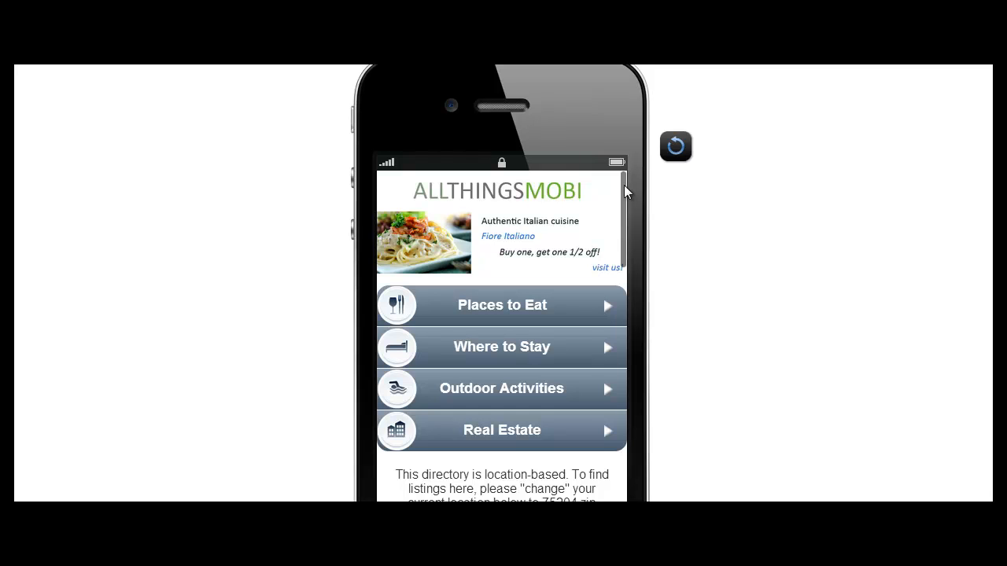
- Scroll the mobile home preview to the search widget, then go to the Accounts list
scroll(down, 3)
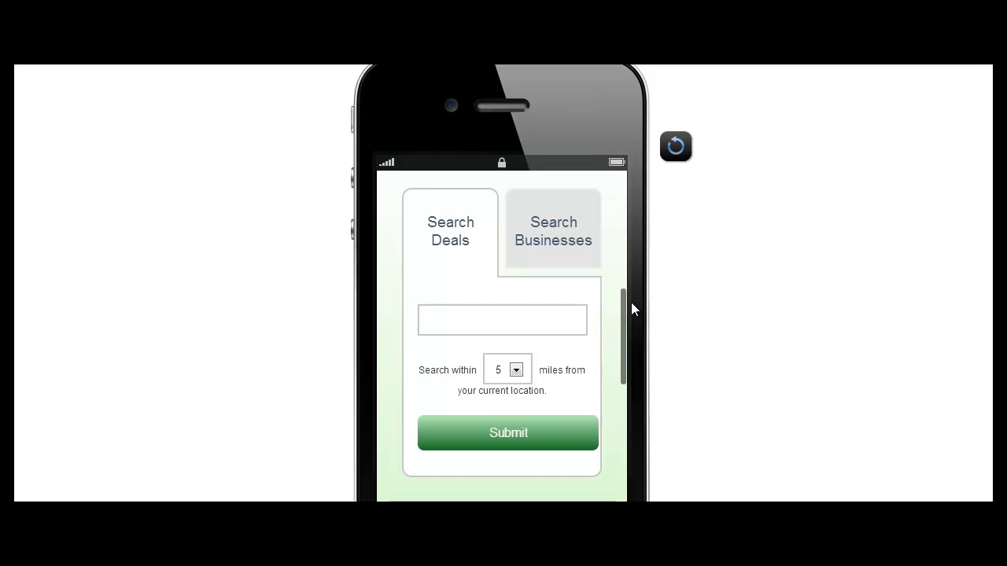
mouse_move(586, 272)
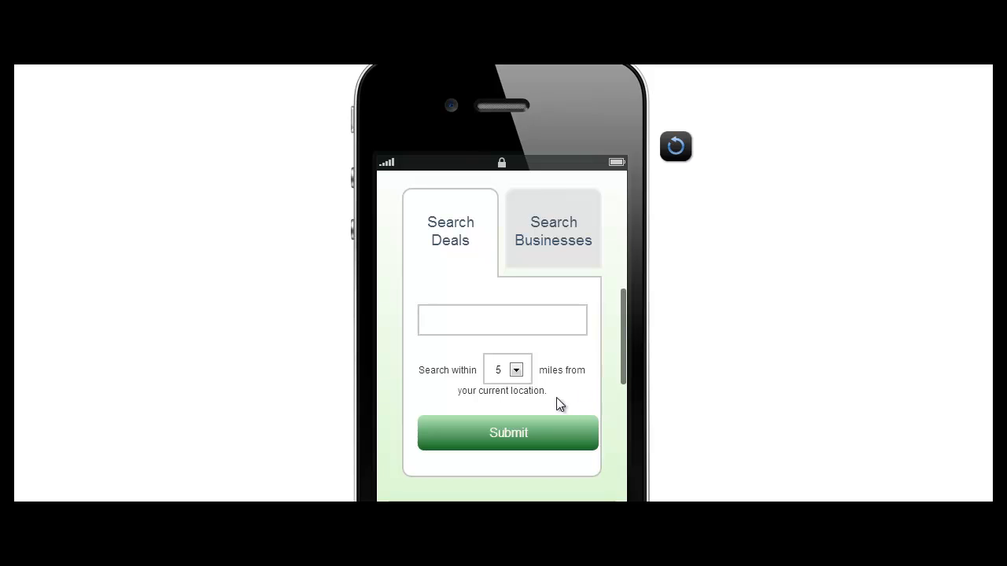
click(516, 369)
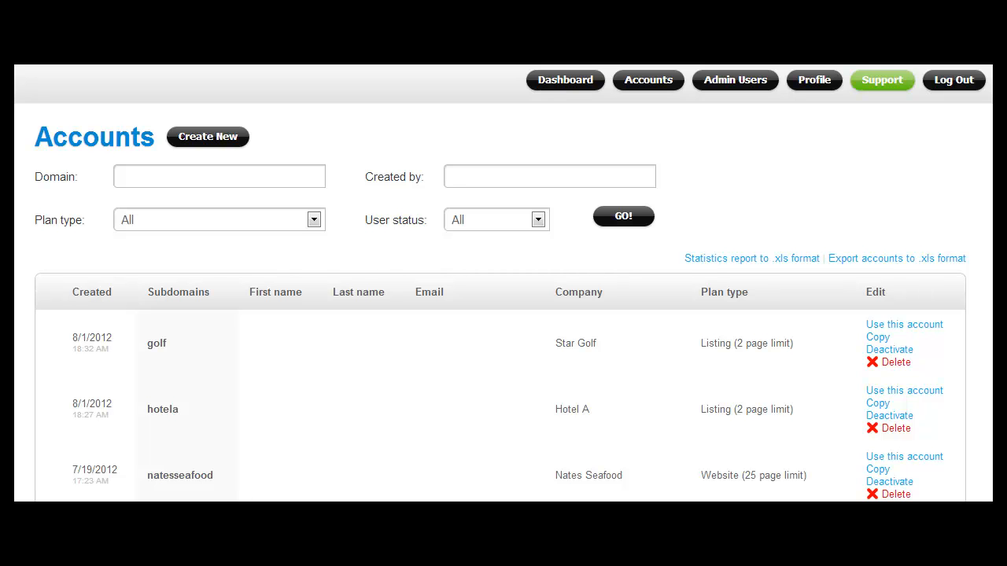
mouse_move(648, 87)
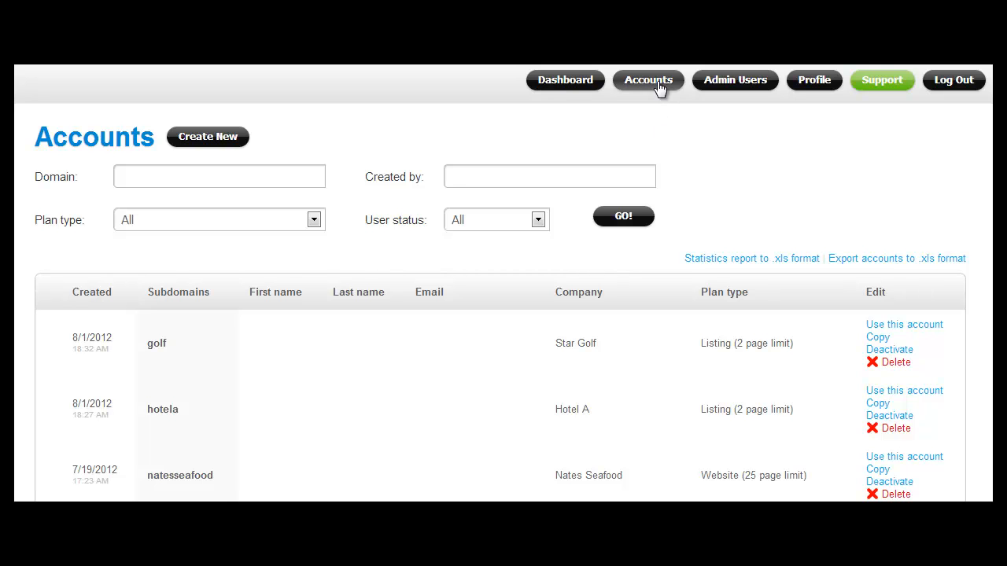
mouse_move(224, 155)
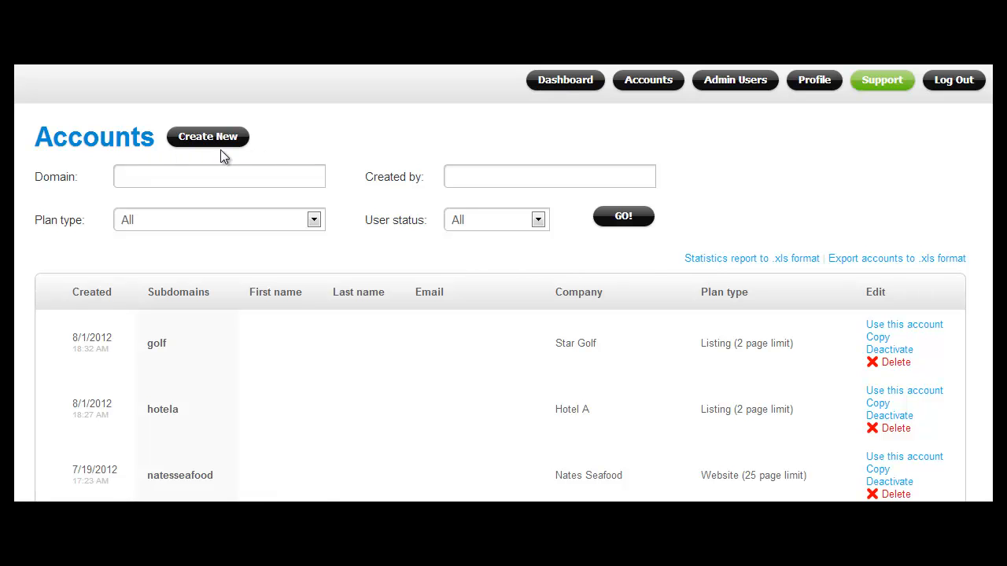
- Start a new account with mobile domain 'bestpizza' and review the plan types
click(208, 136)
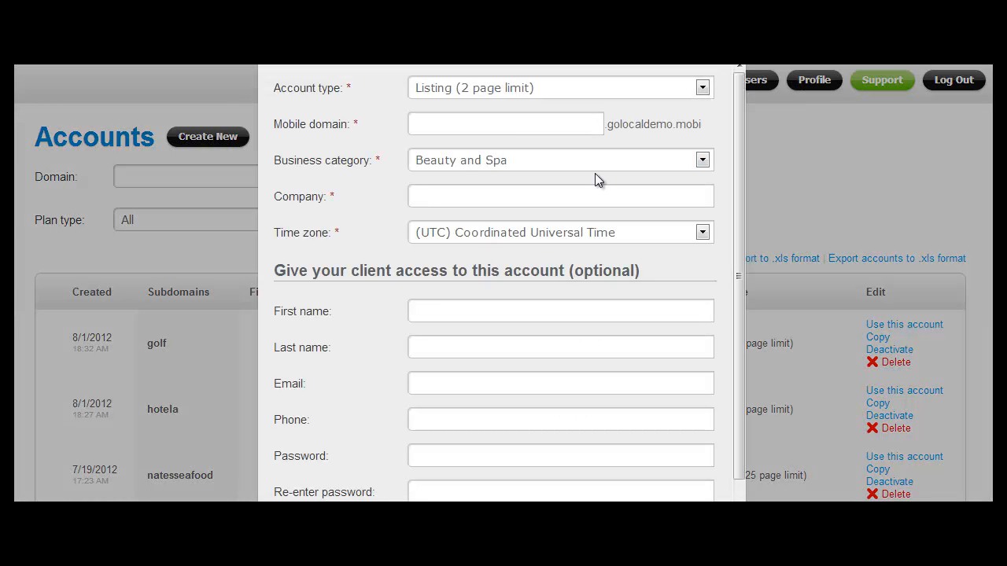
click(505, 124)
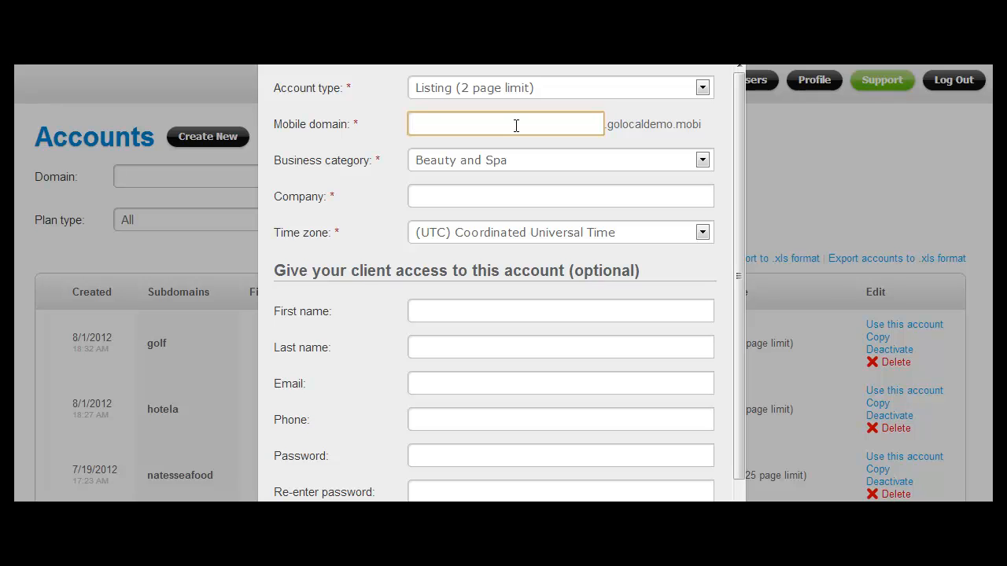
text(biz)
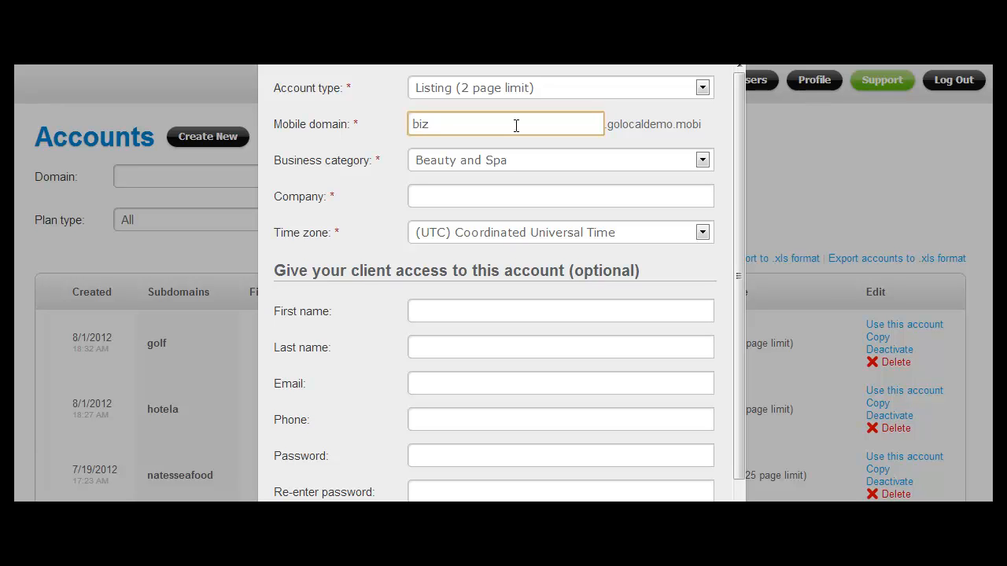
text(best)
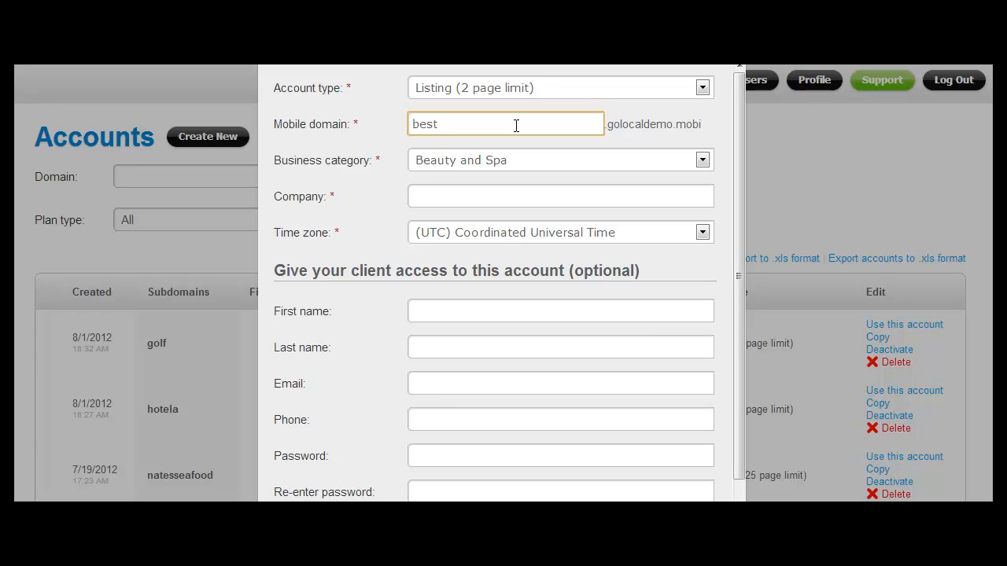
text(pizza)
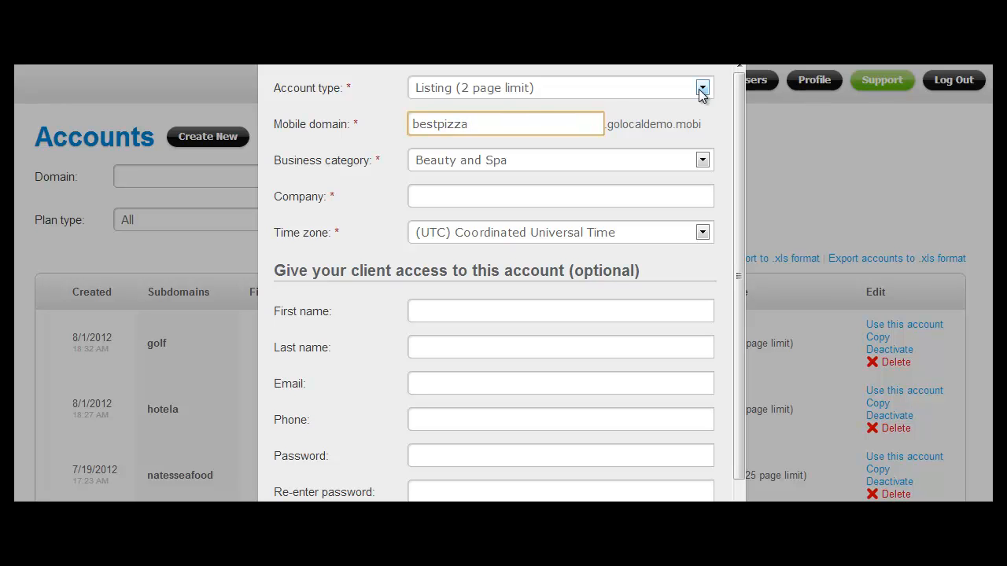
click(701, 87)
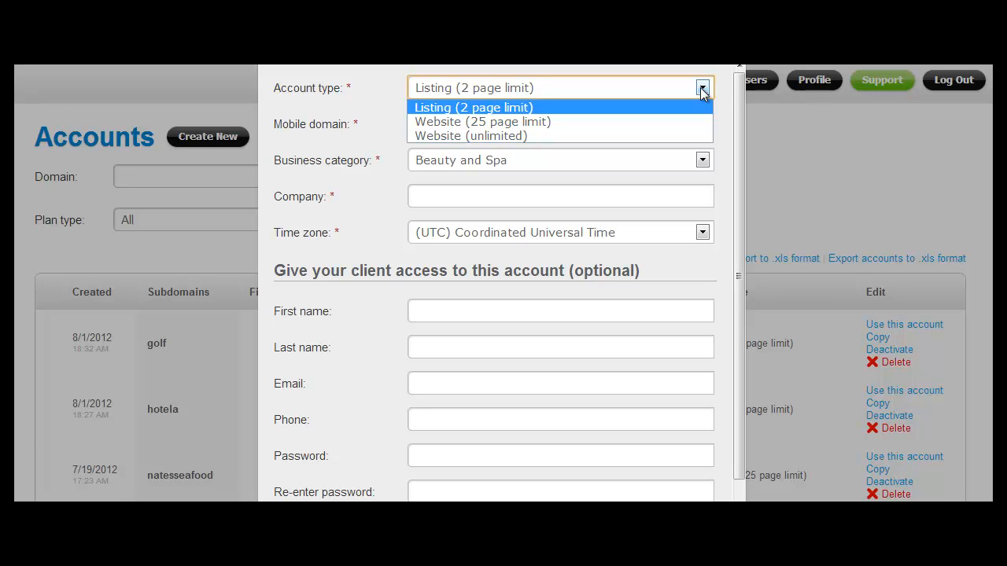
mouse_move(667, 112)
text(bestpizza)
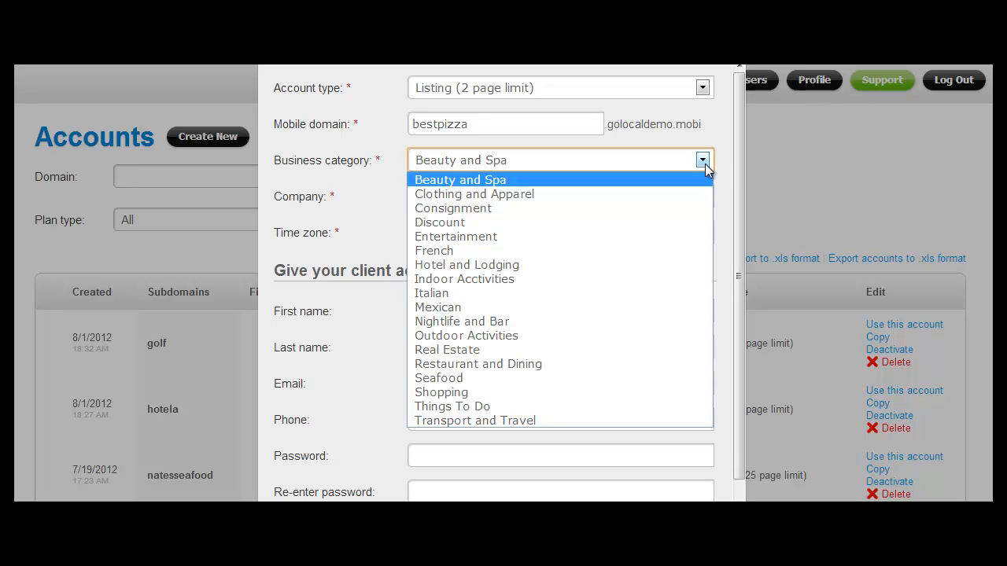
- Set the category to Italian and the company to 'Best Pizza', then save the account
click(431, 293)
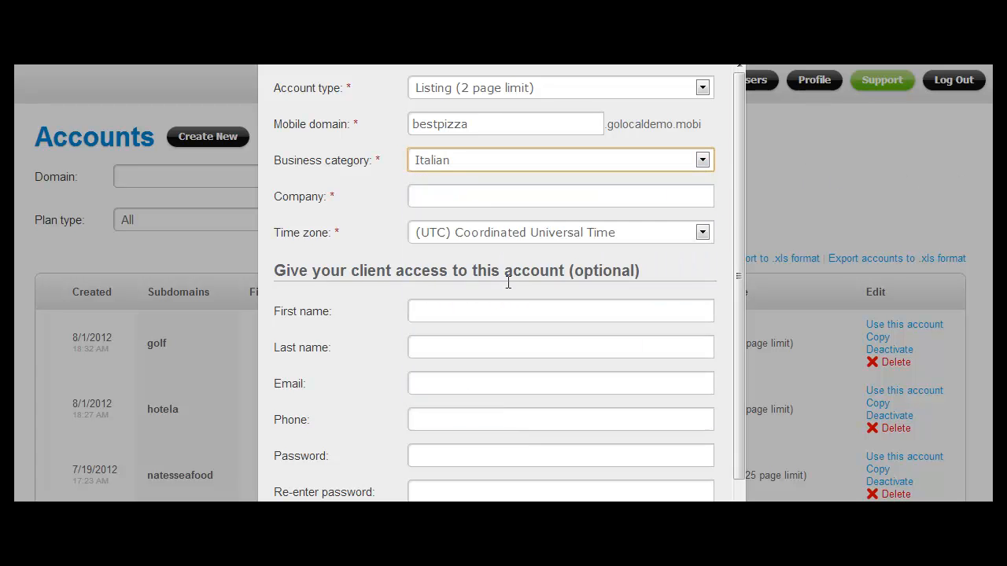
text(Best)
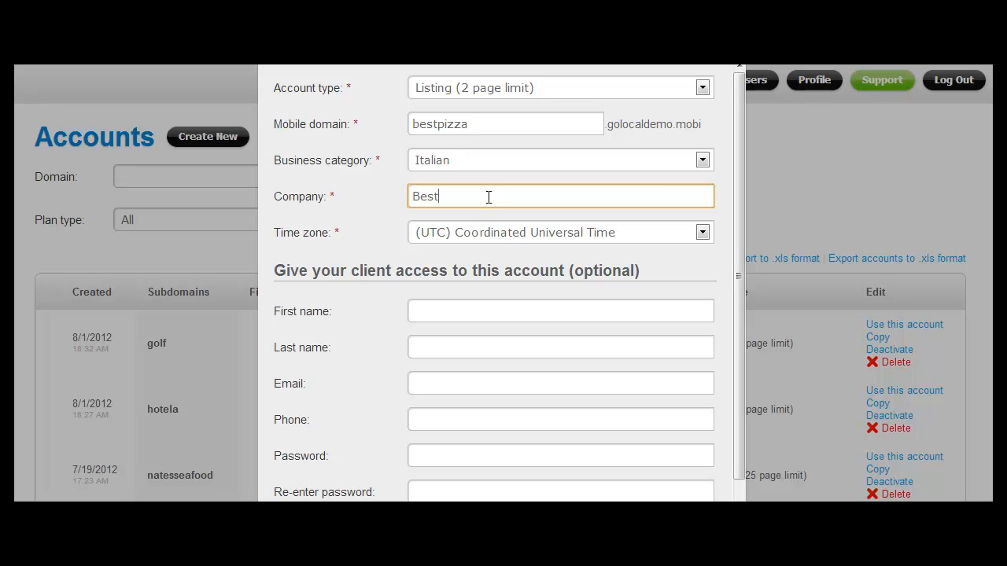
text(Pizza)
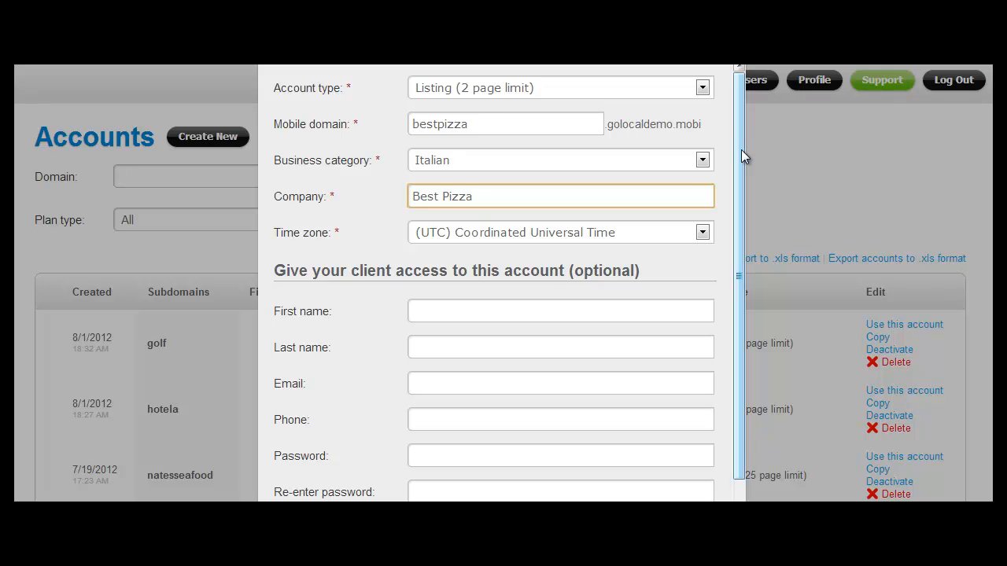
scroll(down, 3)
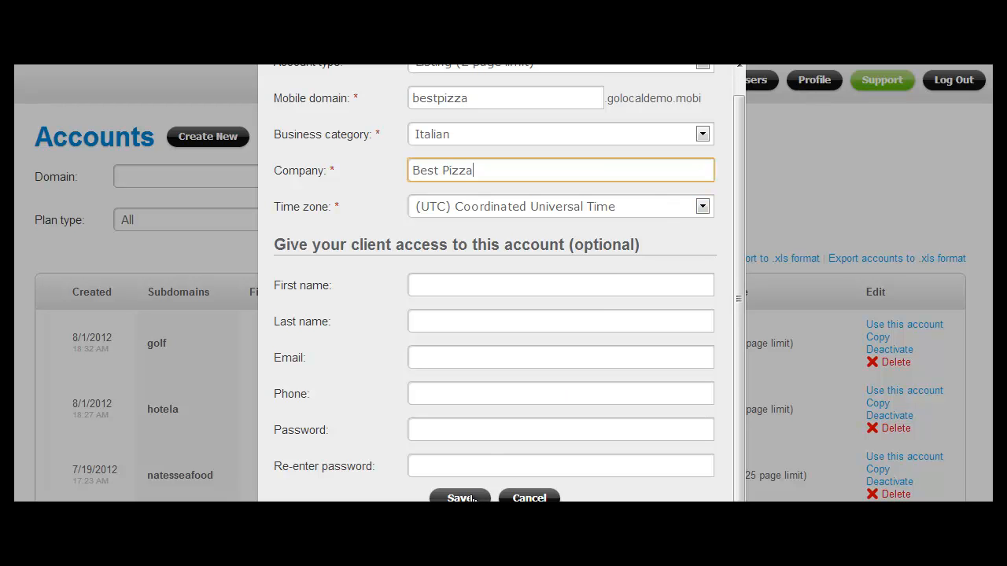
click(459, 497)
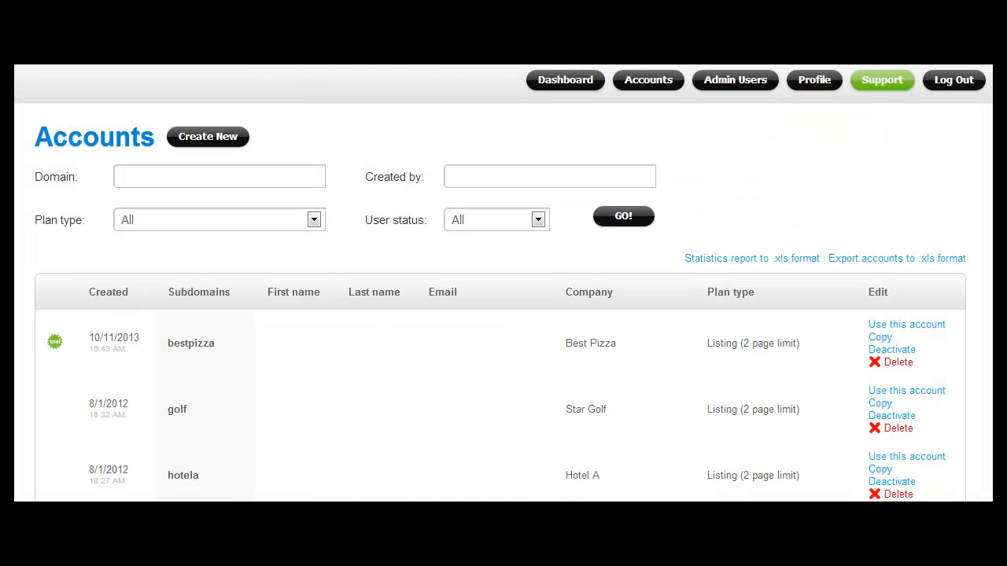
- Scroll the accounts list and switch to the Joe's Tacos (tacos) account
scroll(down, 3)
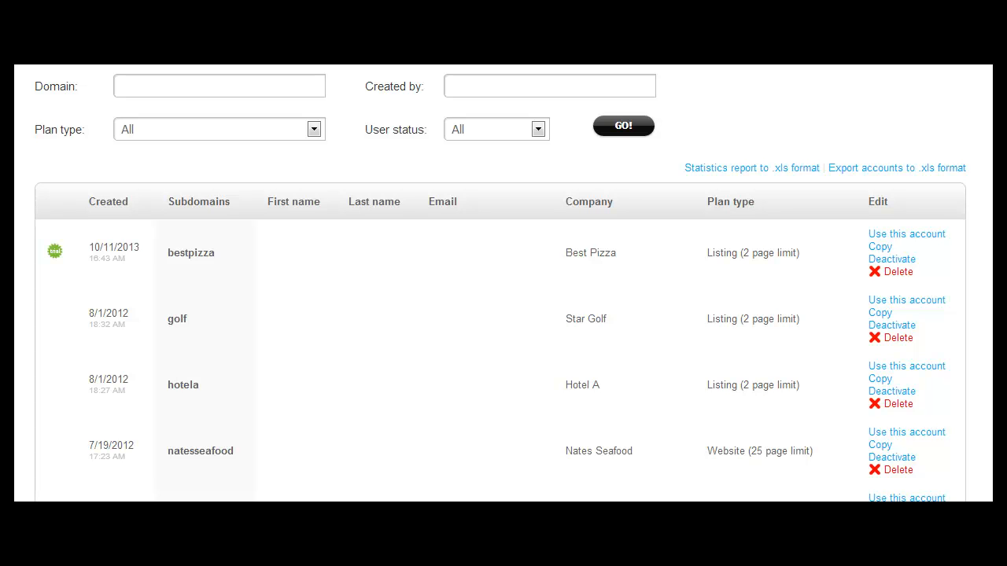
scroll(down, 3)
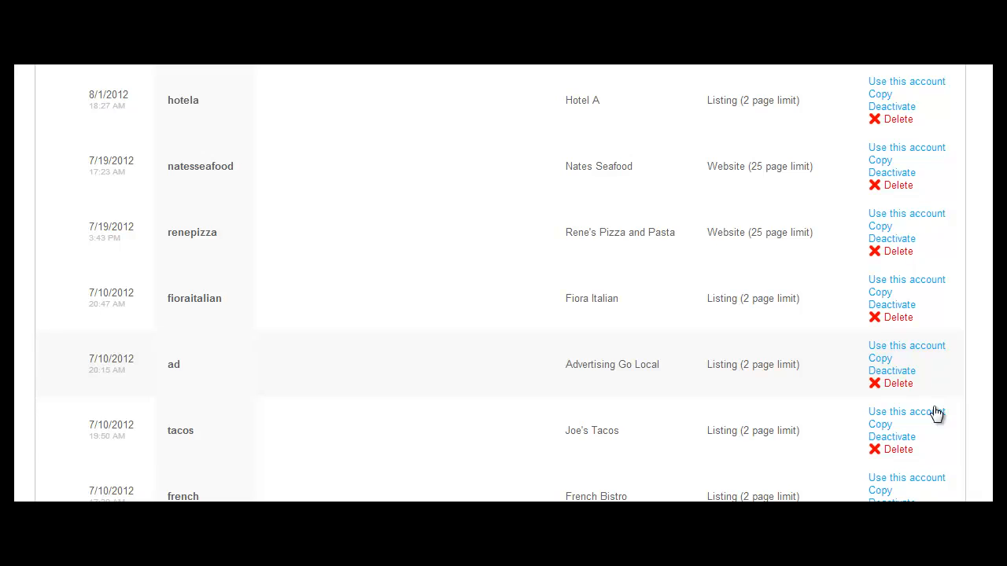
click(906, 411)
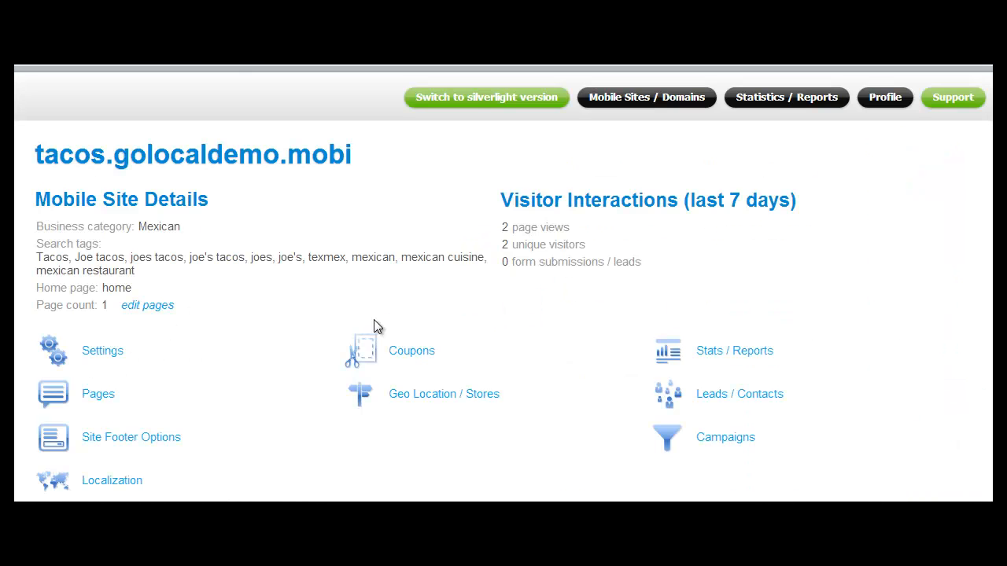
- Open the tacos site settings to review company name, description and search tags
click(102, 351)
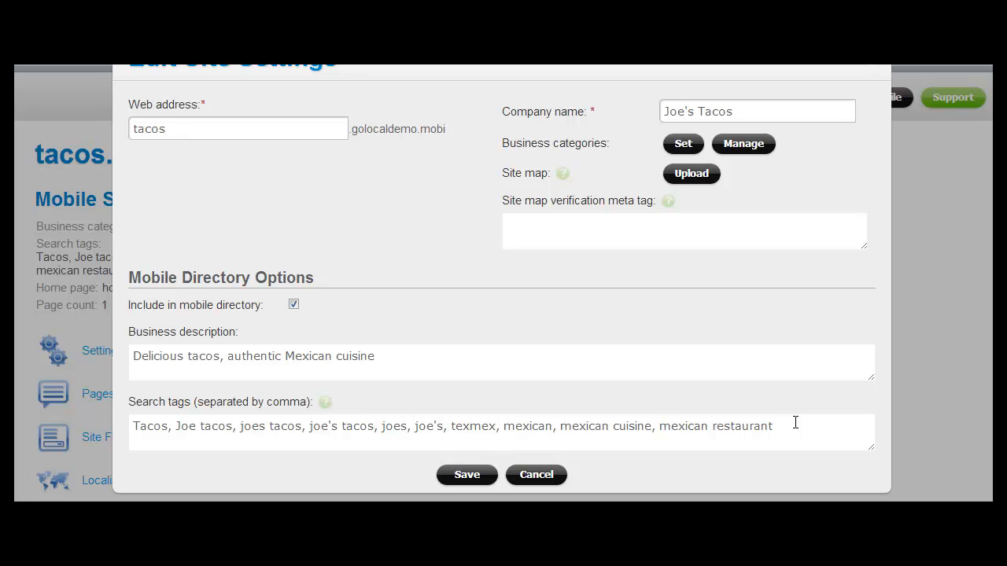
mouse_move(787, 430)
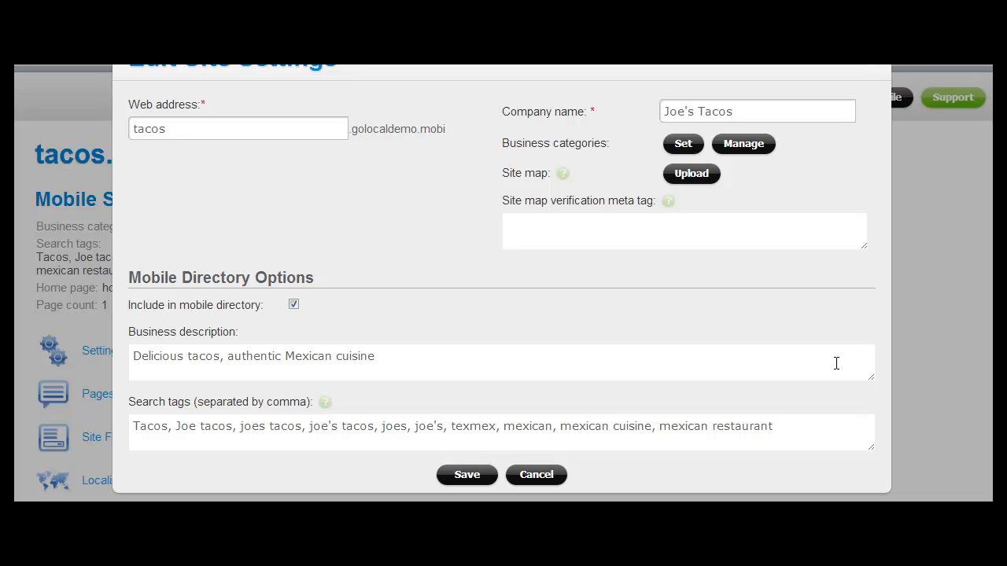
mouse_move(897, 308)
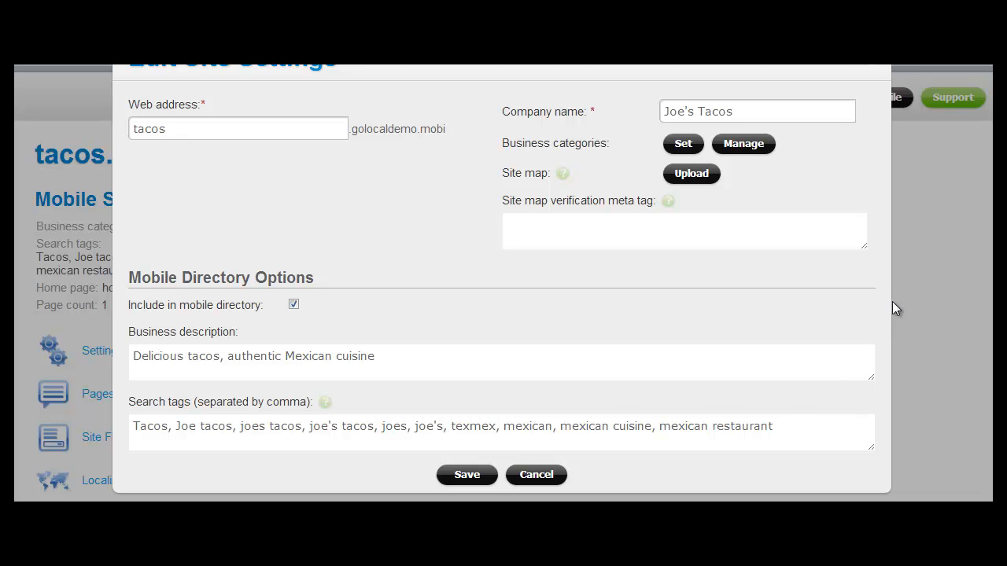
mouse_move(814, 164)
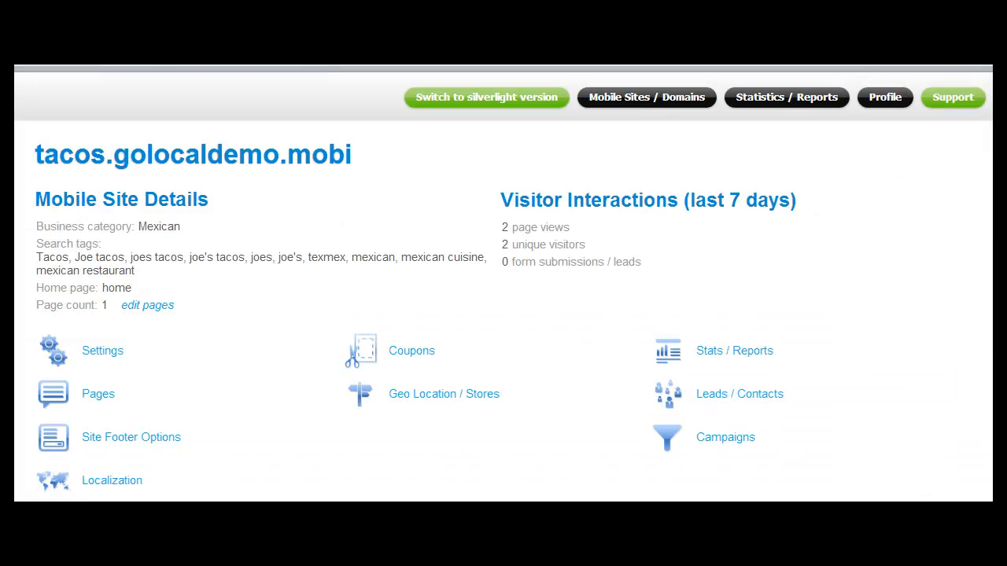
mouse_move(475, 445)
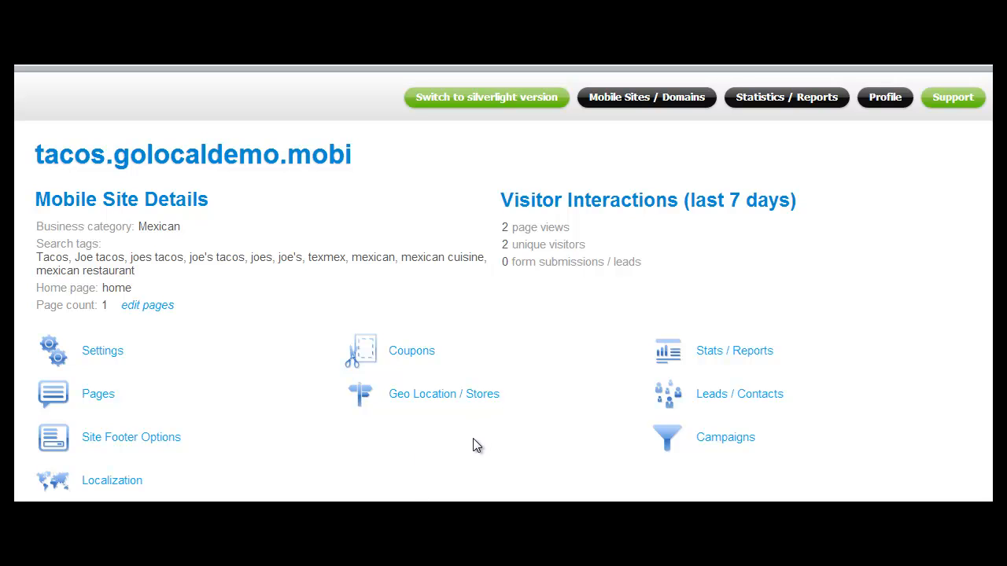
mouse_move(465, 434)
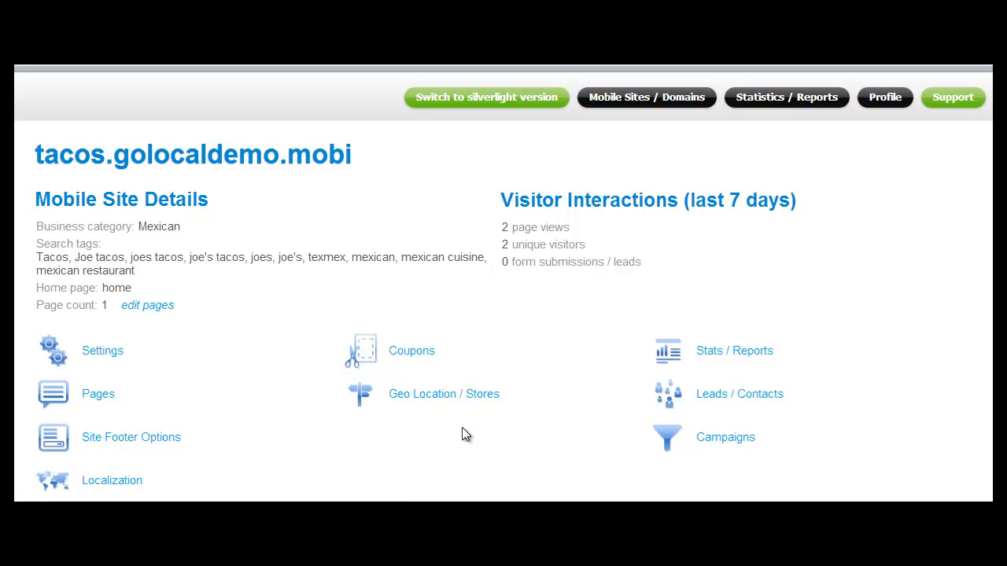
mouse_move(444, 394)
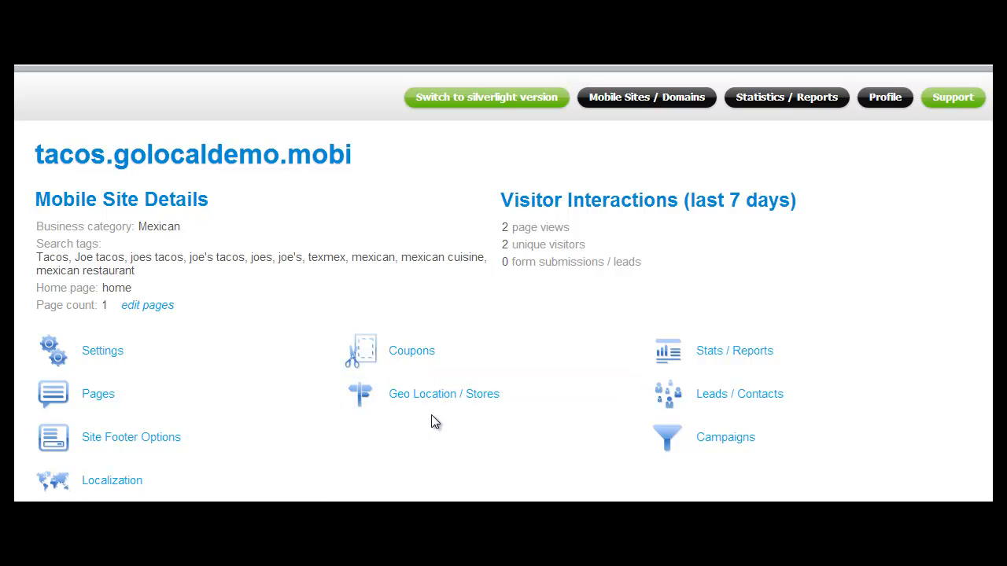
mouse_move(440, 425)
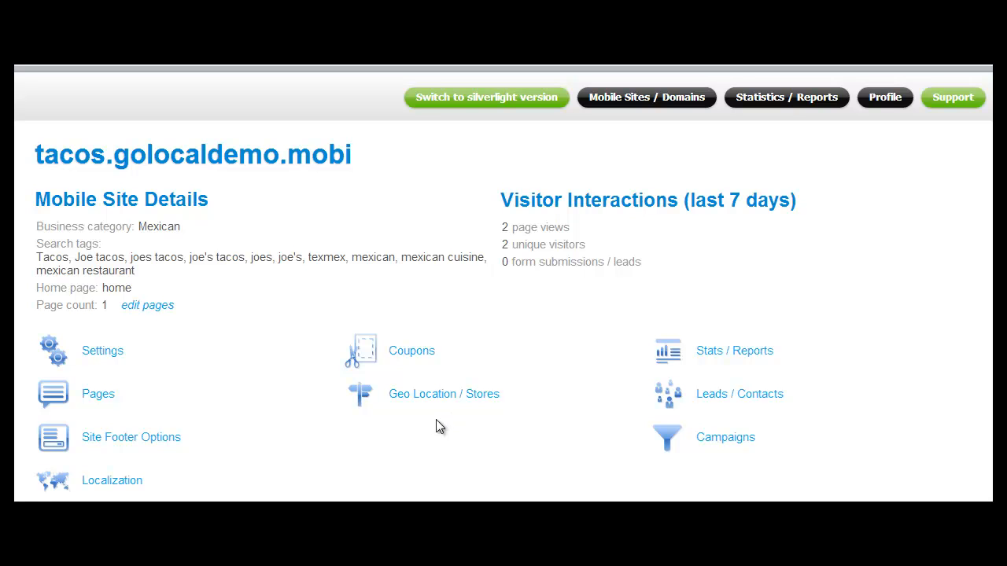
- Open Geo Location / Stores to view the All stores location set
click(444, 394)
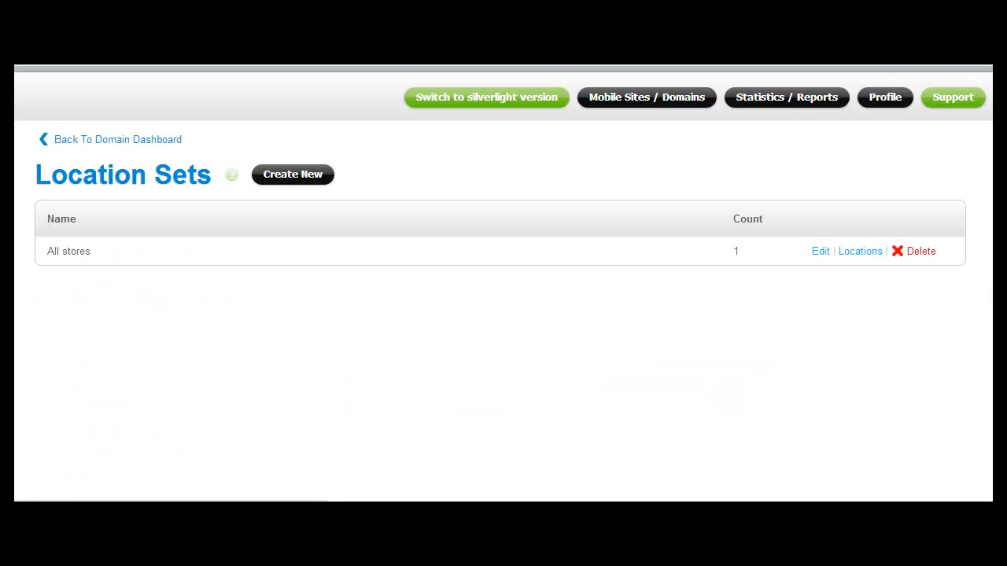
- Return to the domain dashboard and open the tacos site's Pages list
click(859, 251)
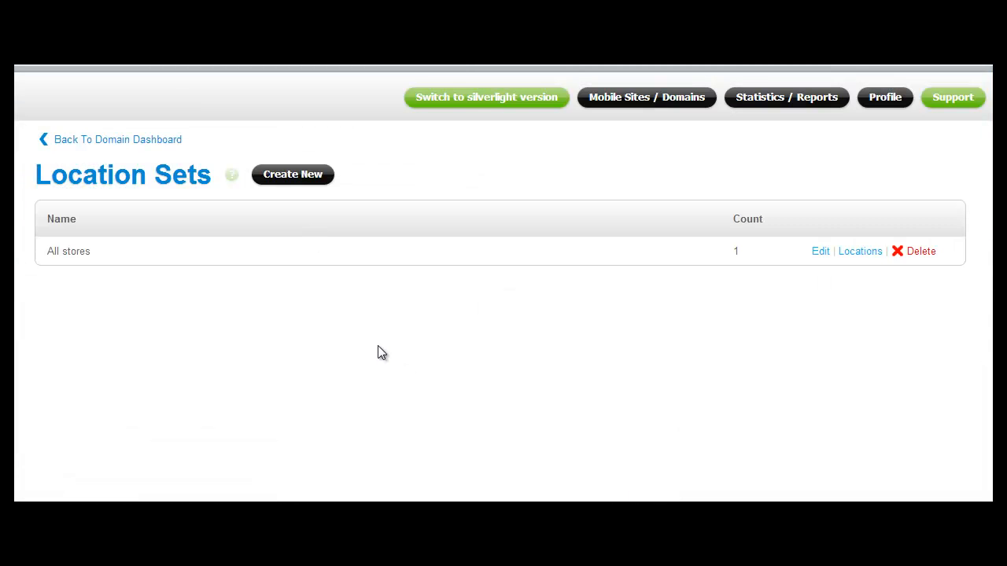
click(117, 139)
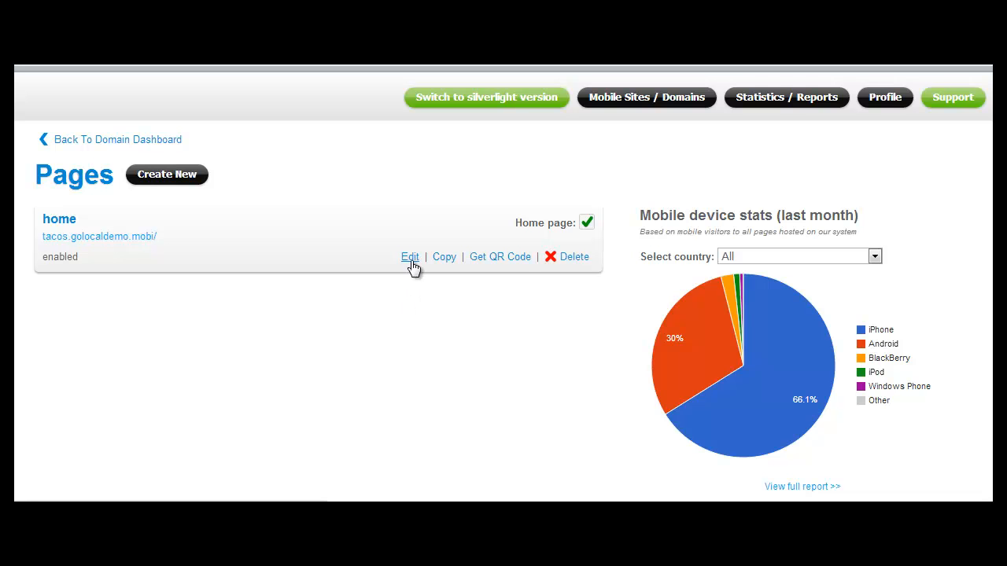
- Open the home page for editing and dismiss the add-coupon chooser
click(409, 256)
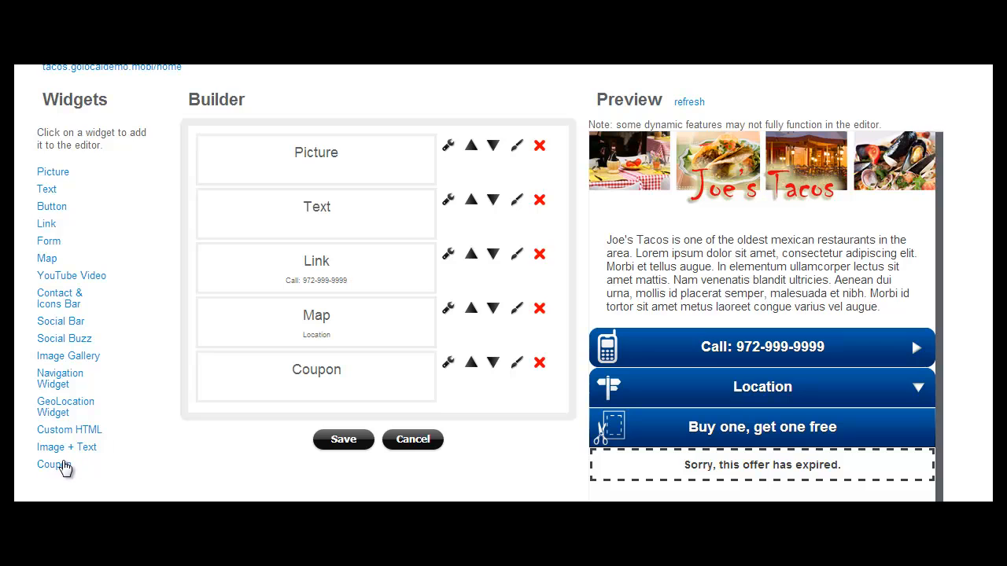
click(53, 464)
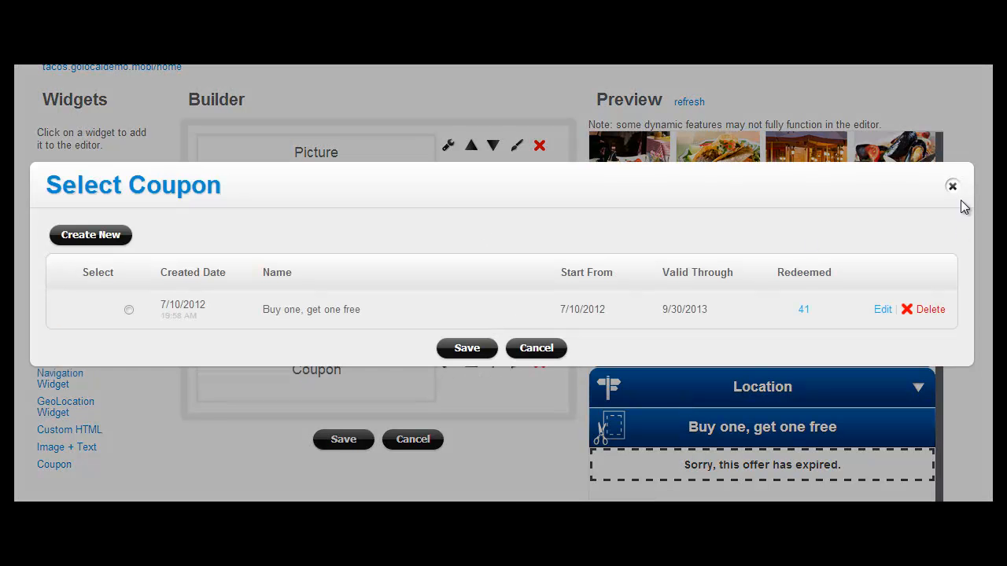
click(952, 186)
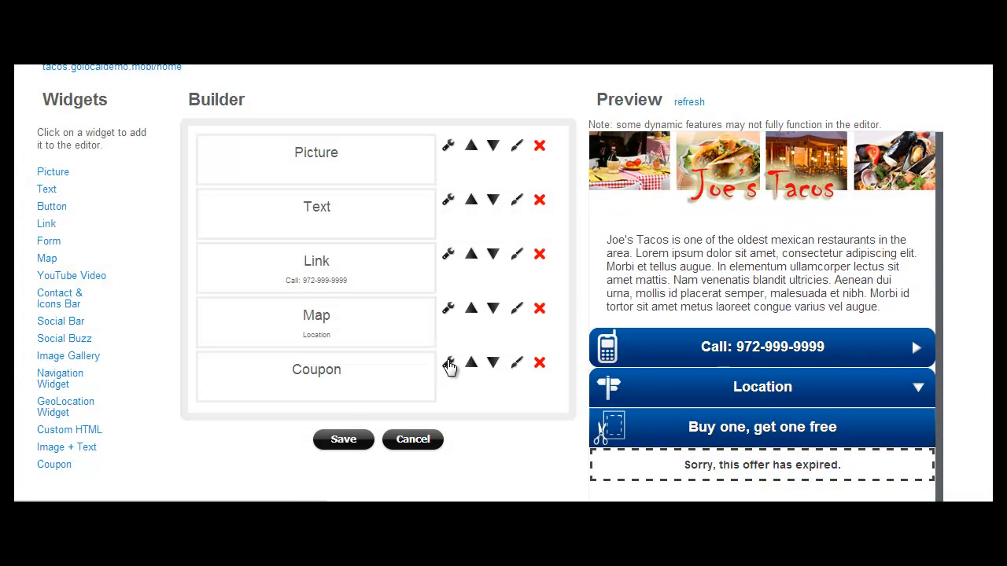
- Set the 'Buy one, get one free' coupon to allow multiple redemptions per customer
click(447, 363)
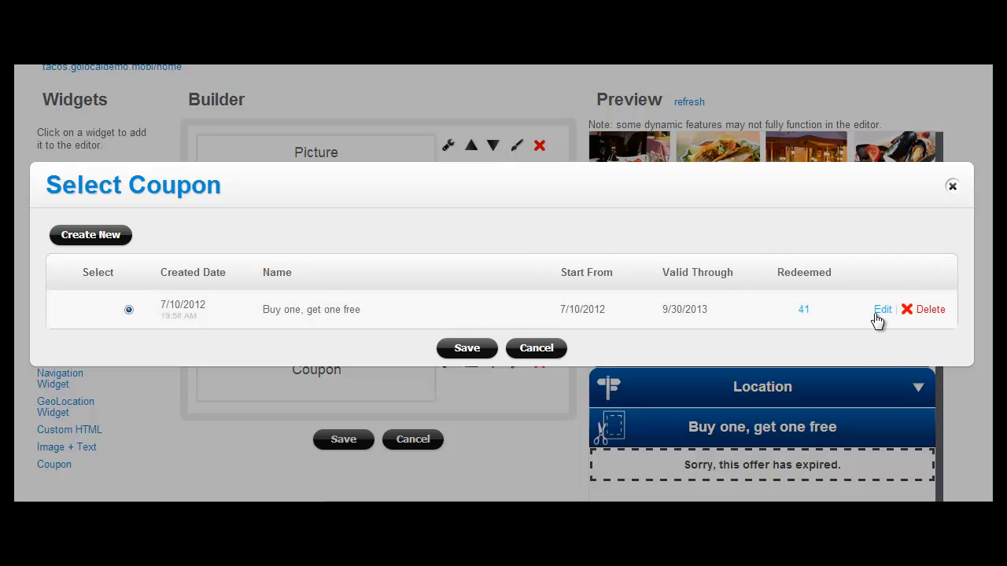
click(881, 309)
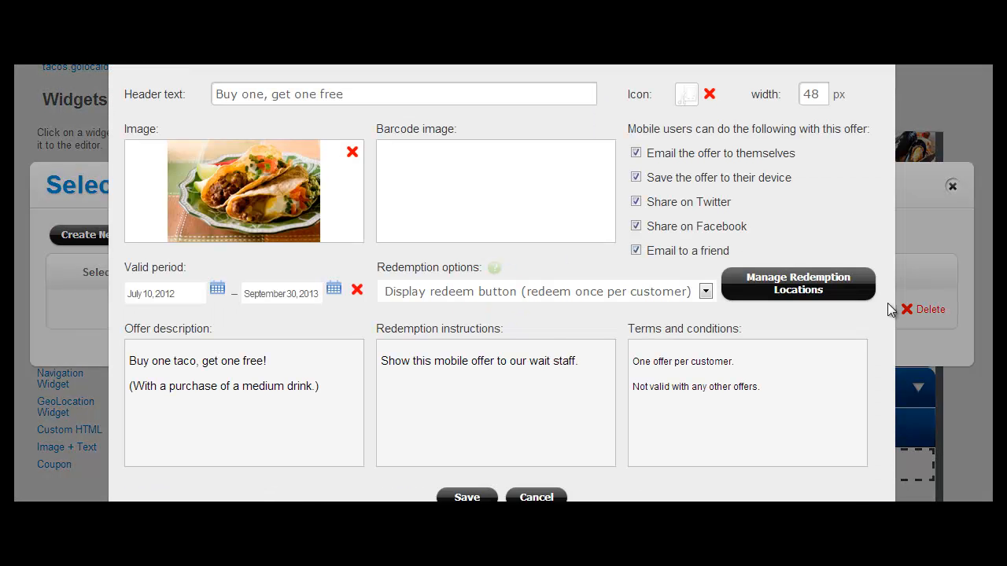
mouse_move(432, 473)
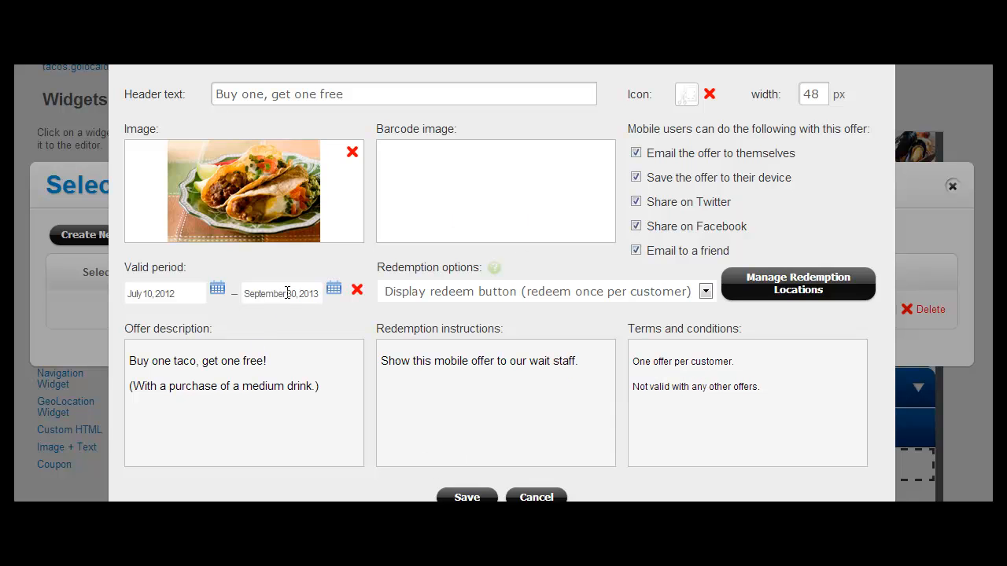
mouse_move(500, 394)
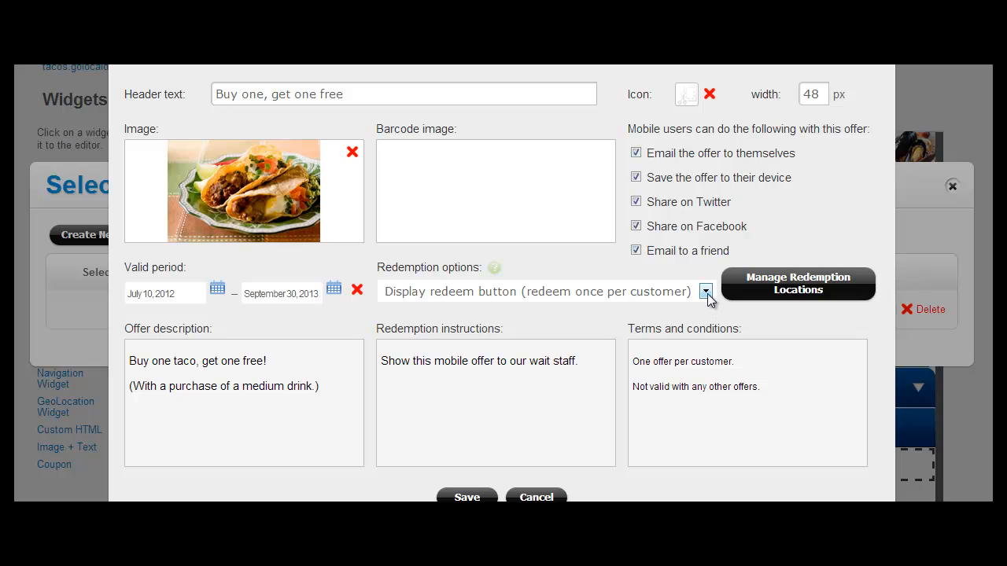
click(704, 291)
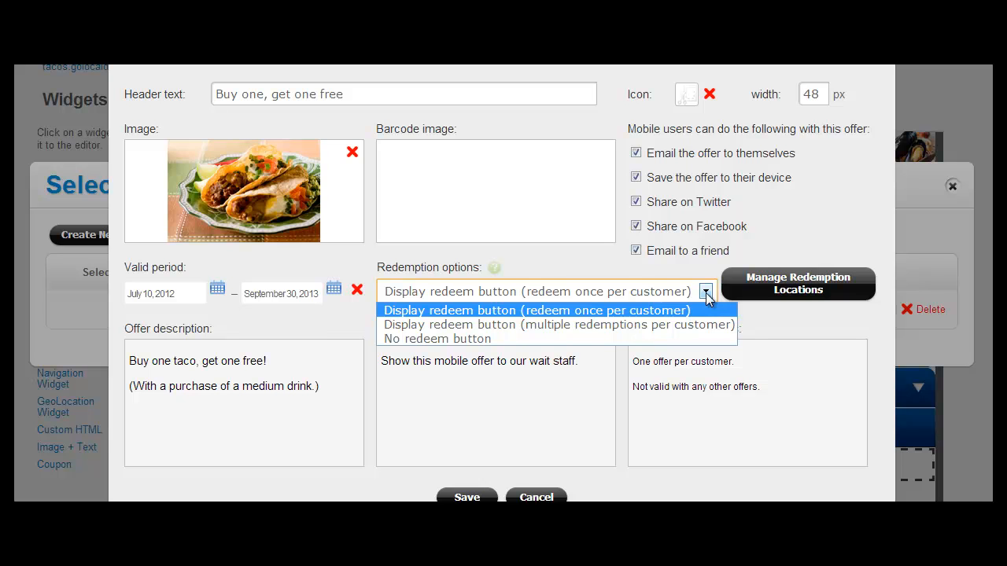
mouse_move(558, 324)
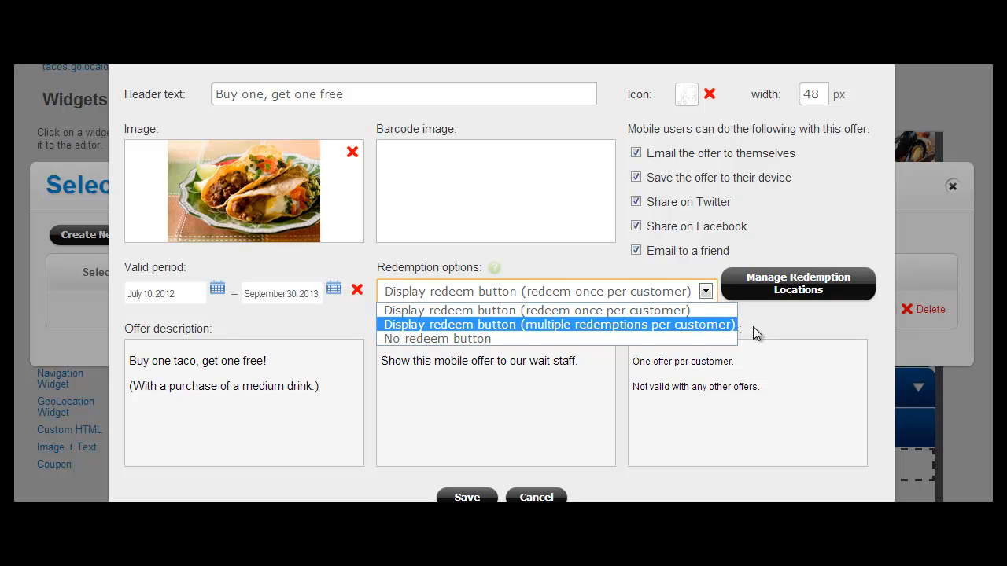
click(535, 310)
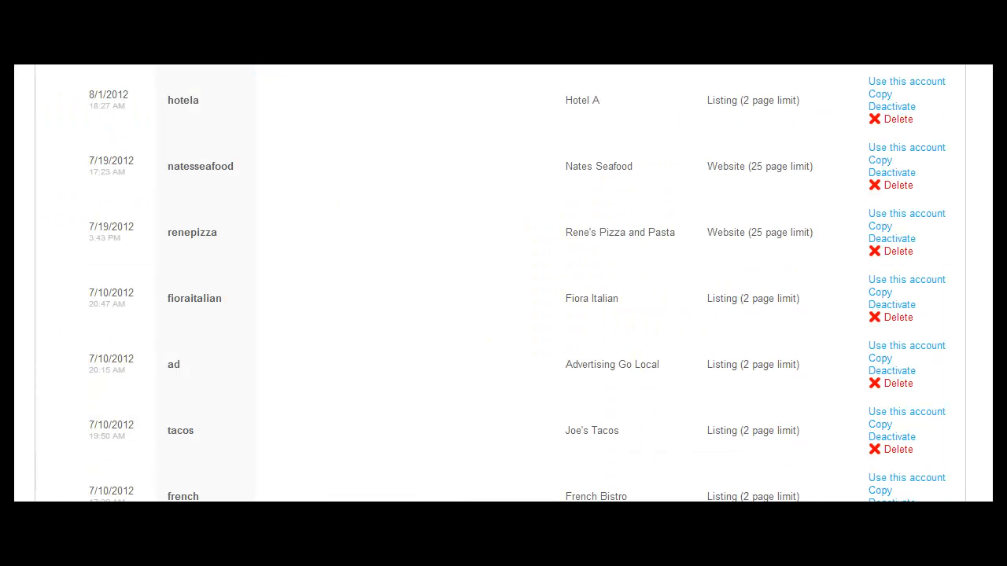
- Open the dir account's page builder and scroll to the Mobile Directory widget
scroll(down, 3)
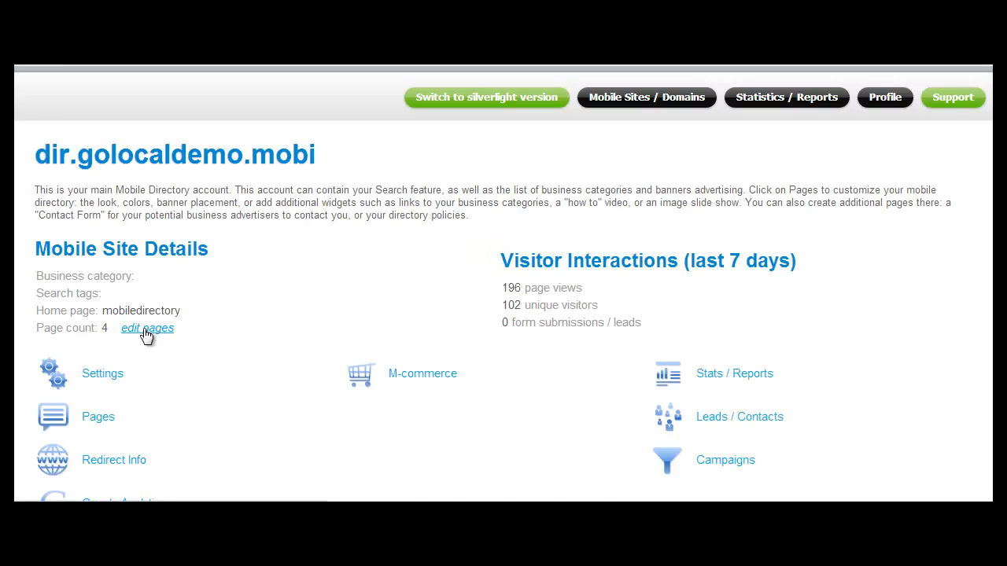
click(147, 328)
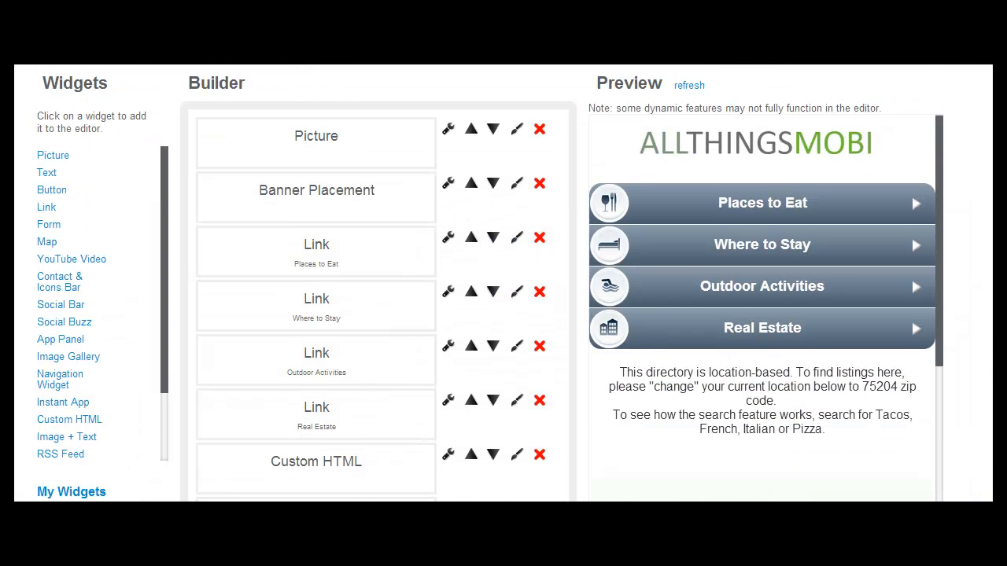
scroll(down, 3)
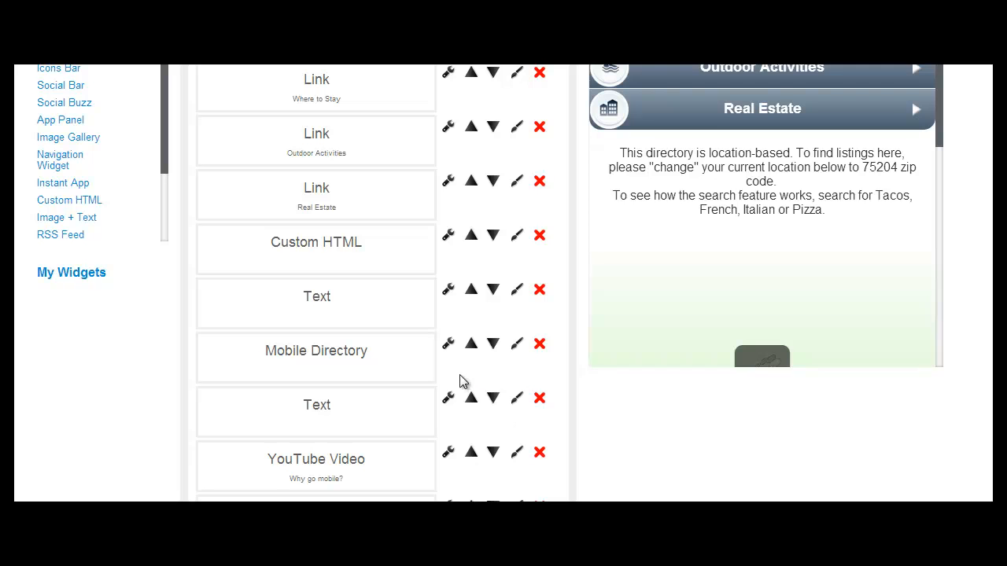
mouse_move(449, 346)
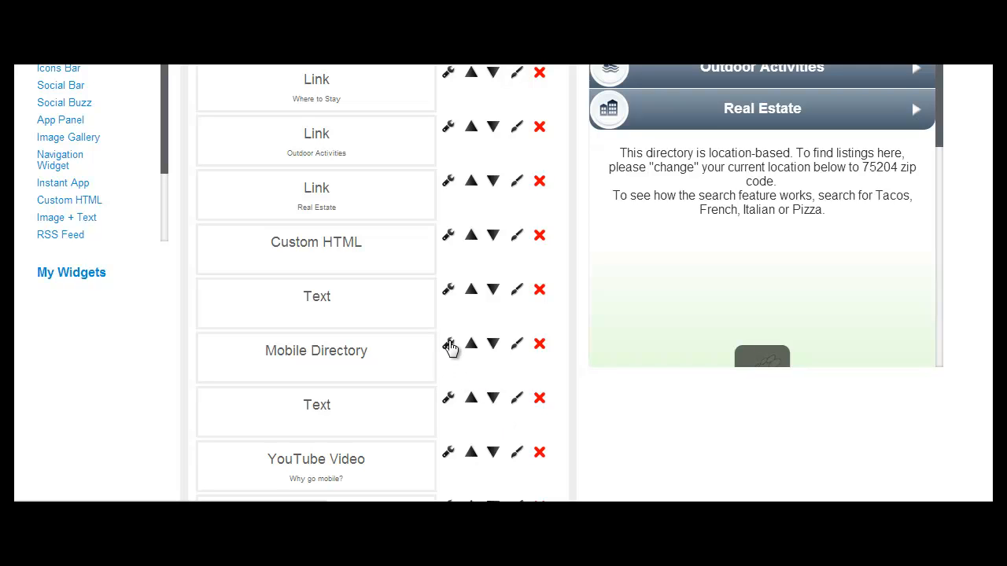
- Open the Mobile Directory widget settings and scroll through its tab order and radius options
click(447, 344)
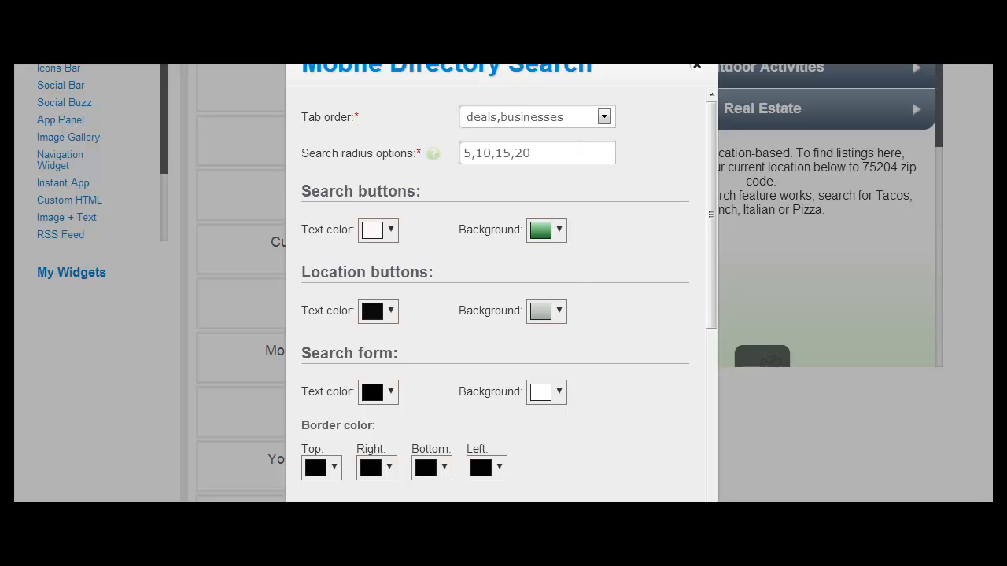
scroll(down, 3)
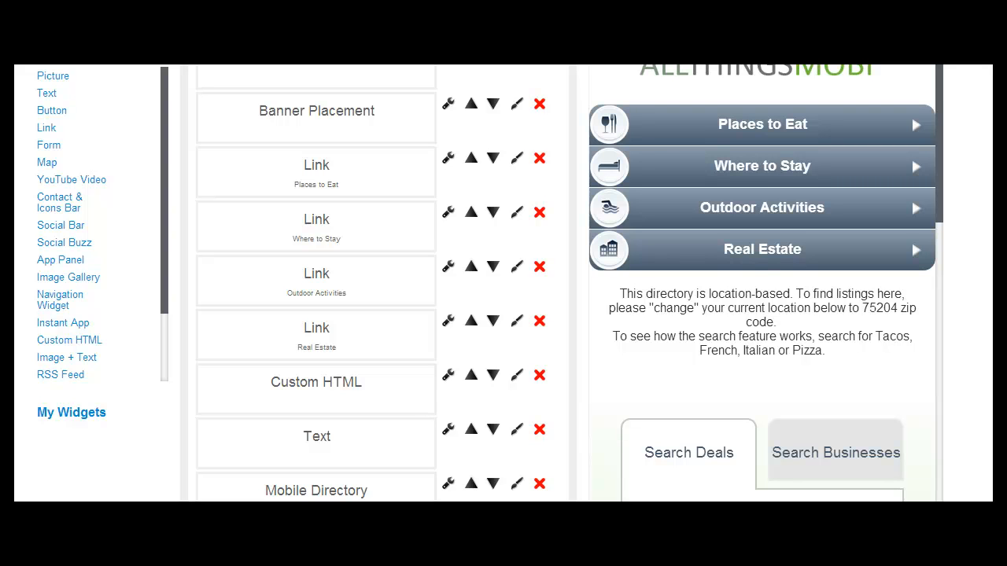
mouse_move(49, 81)
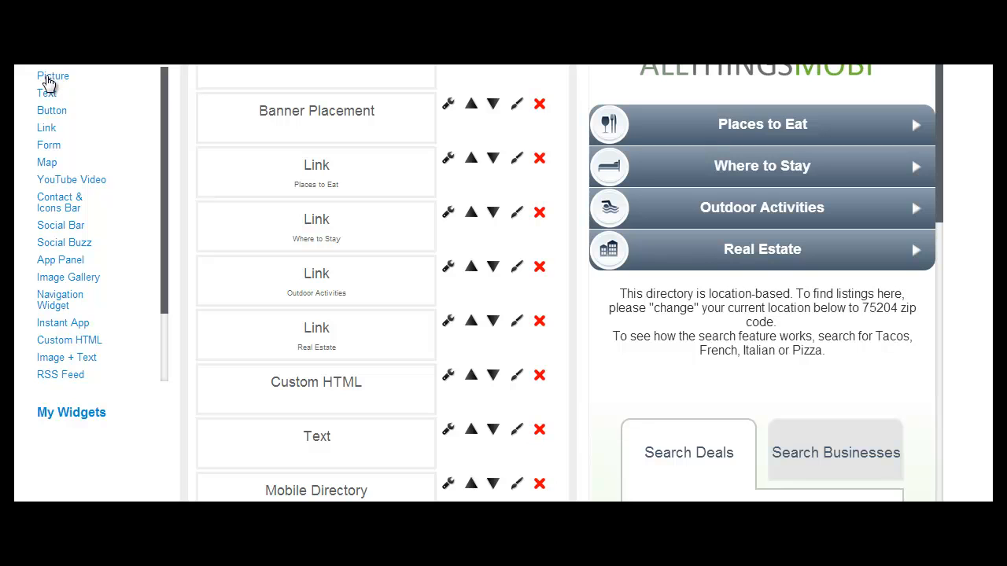
mouse_move(57, 162)
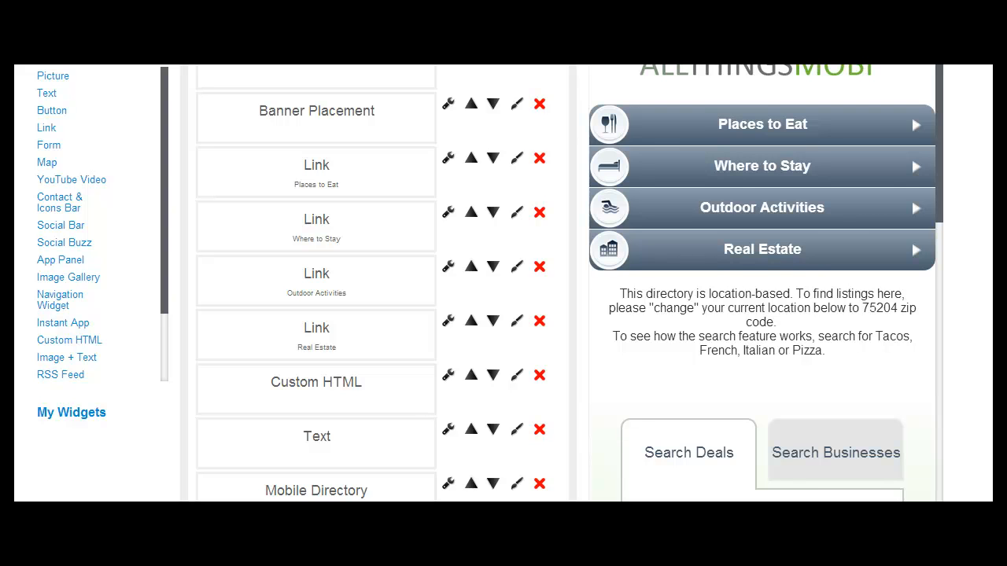
mouse_move(46, 138)
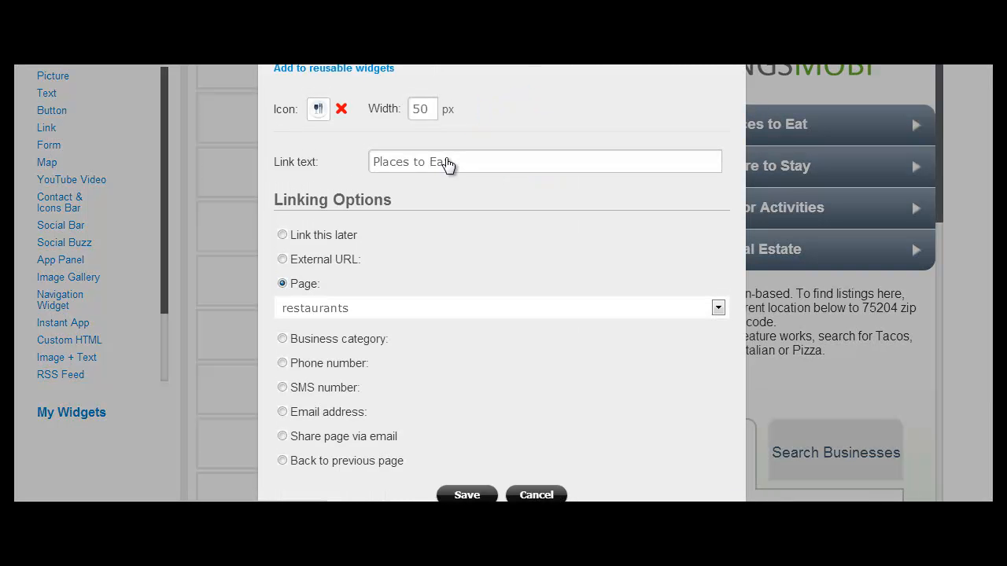
click(467, 494)
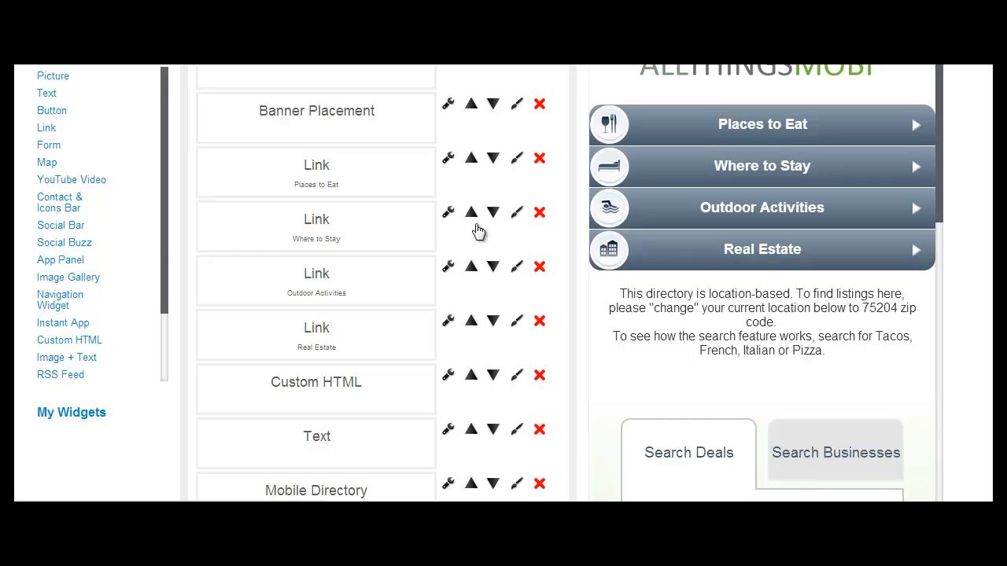
click(516, 212)
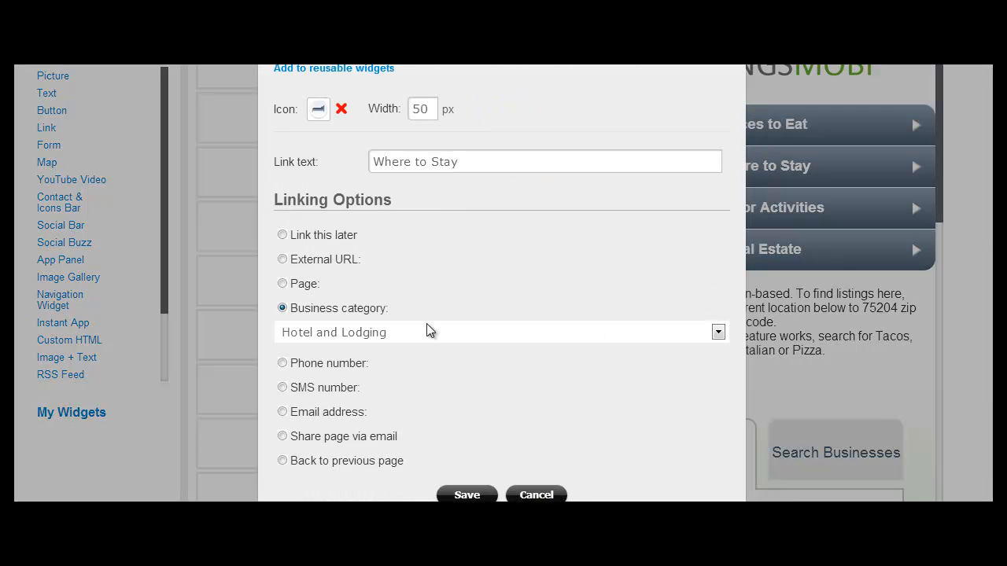
mouse_move(387, 284)
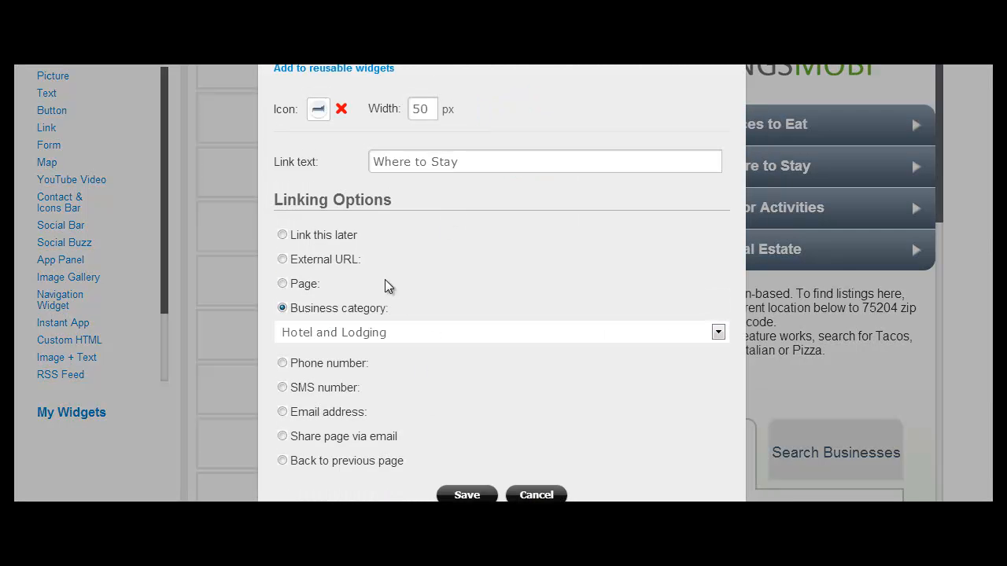
mouse_move(318, 298)
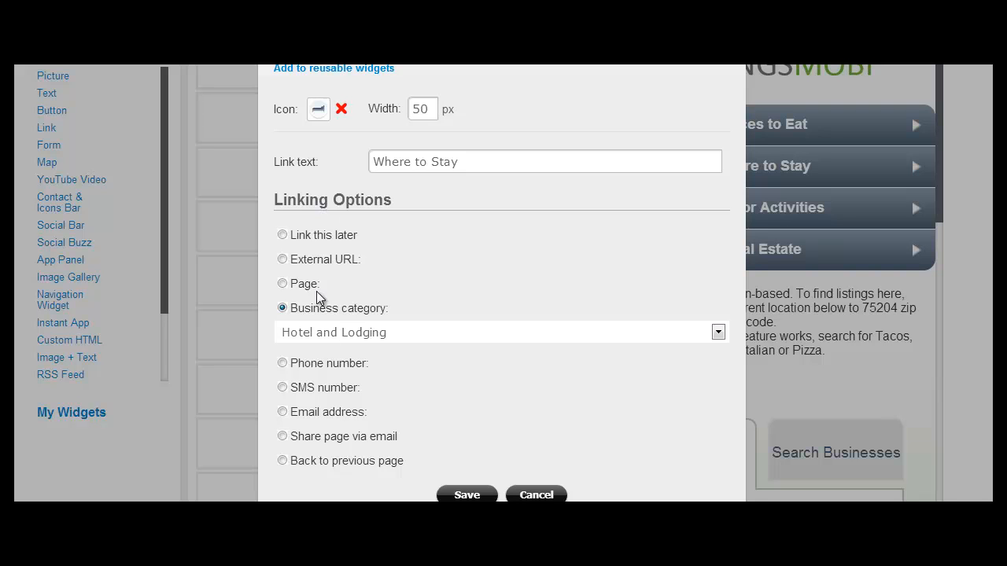
click(716, 332)
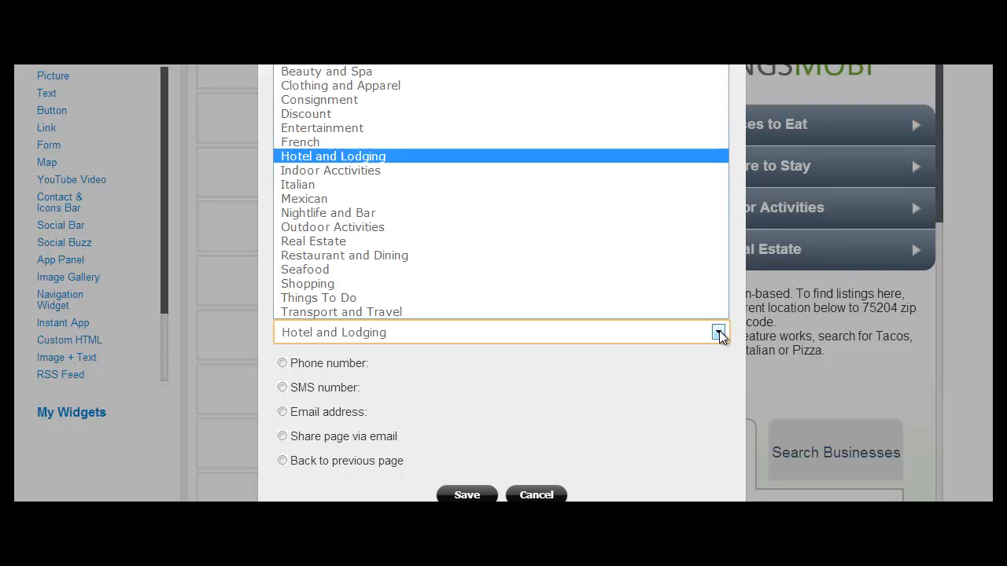
click(333, 155)
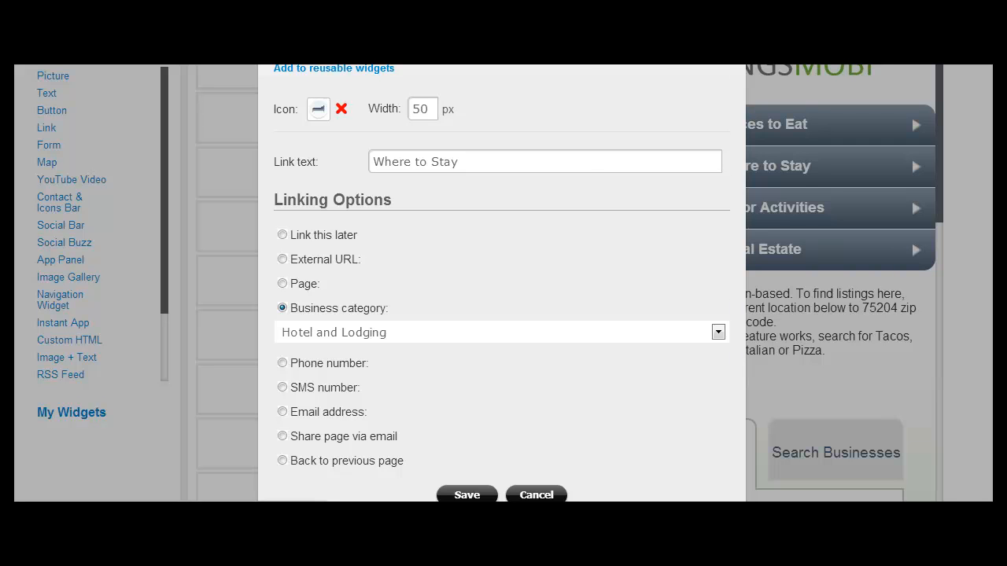
click(465, 494)
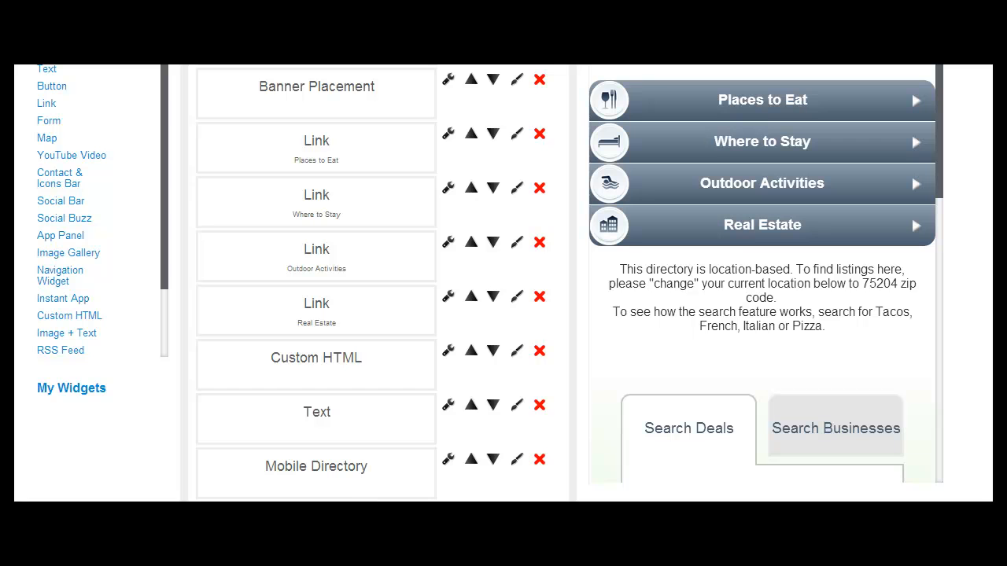
scroll(down, 3)
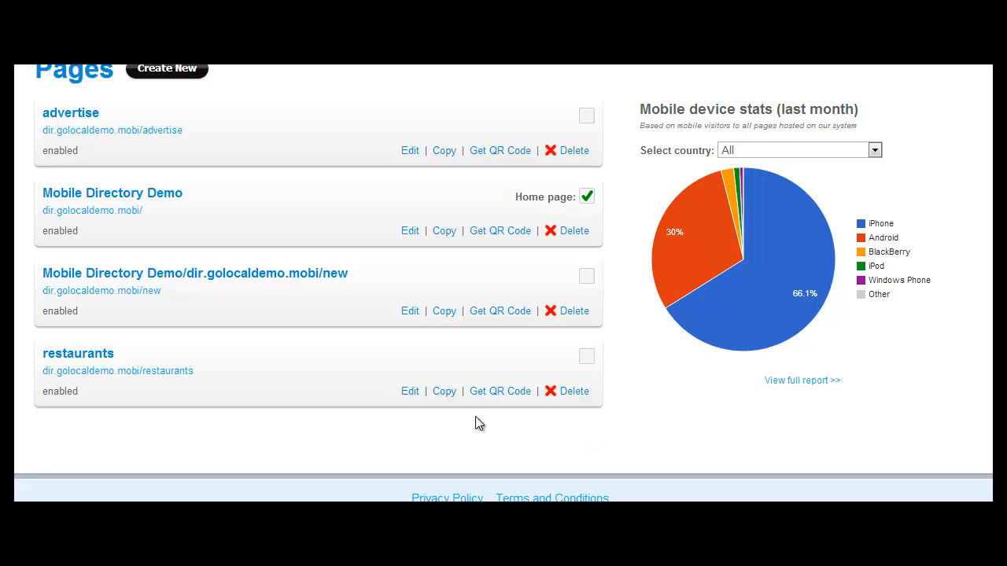
mouse_move(117, 370)
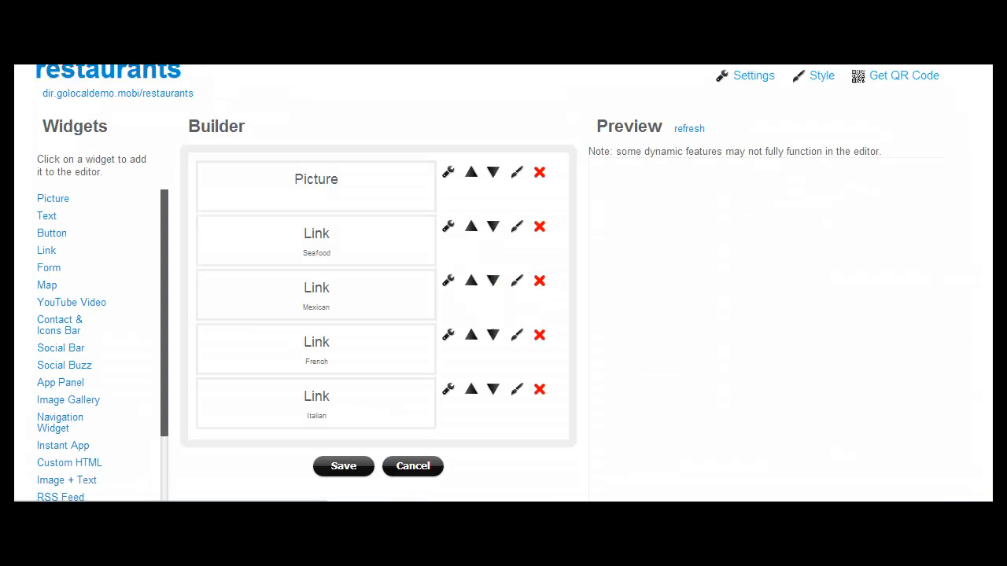
click(316, 348)
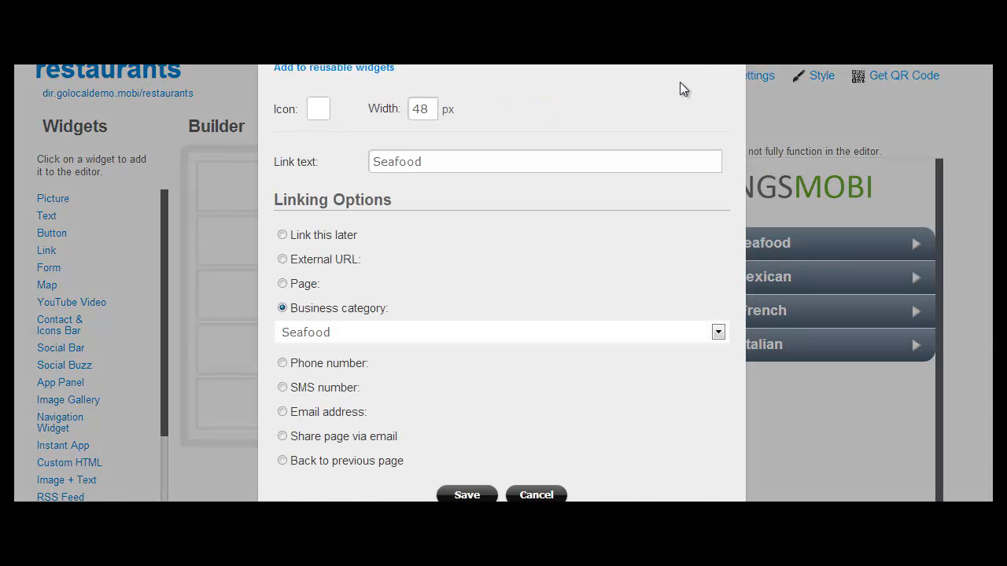
click(466, 494)
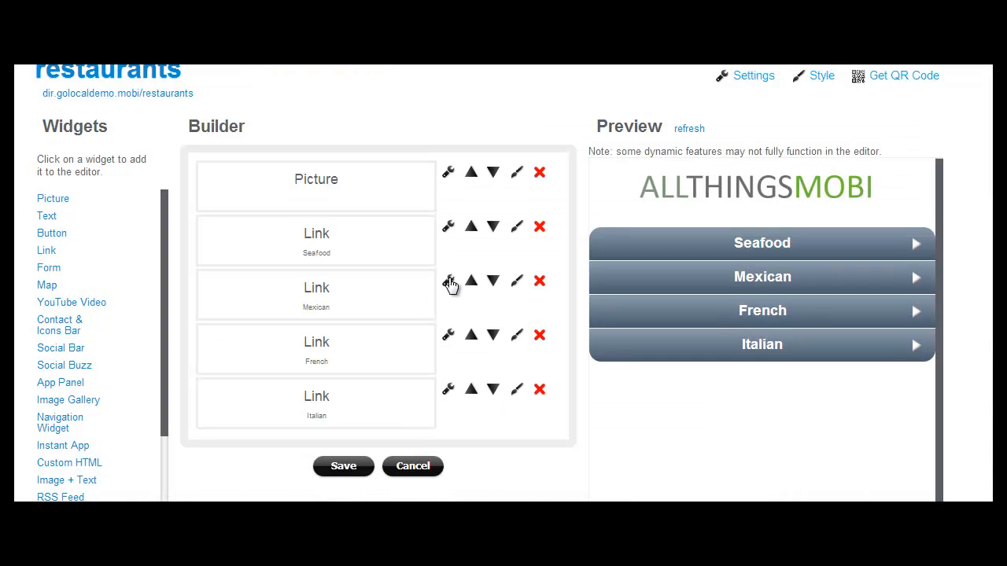
click(447, 281)
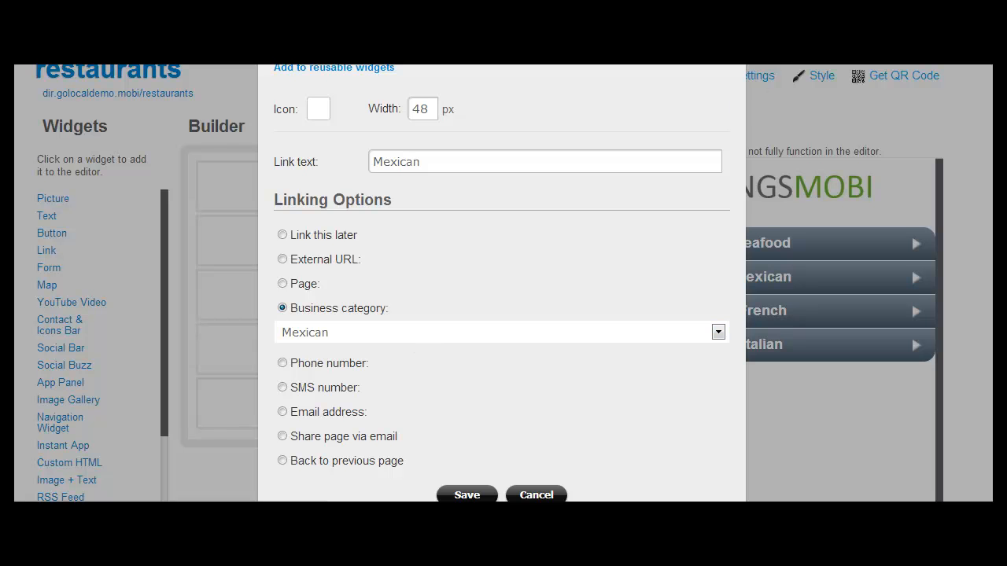
click(467, 495)
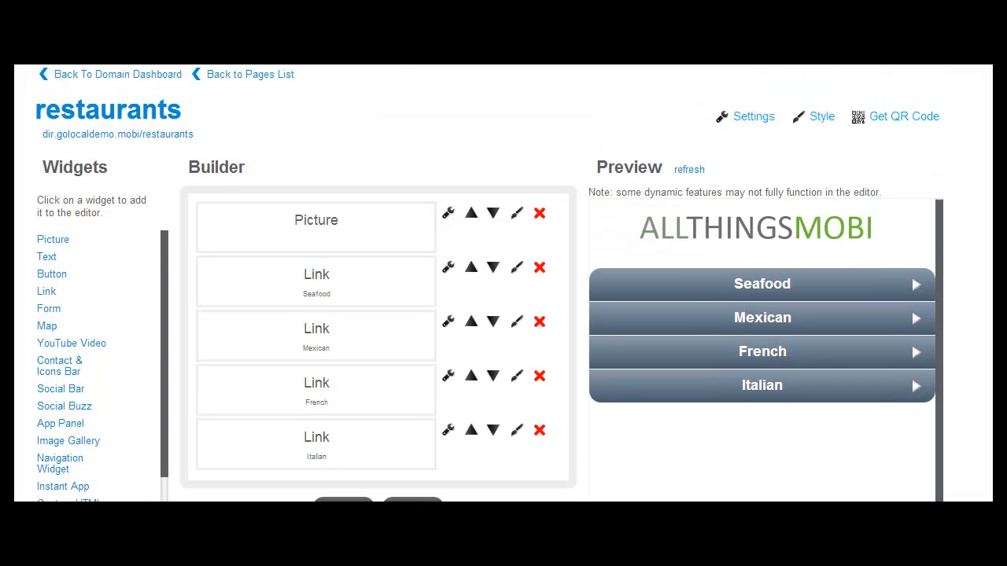
click(250, 74)
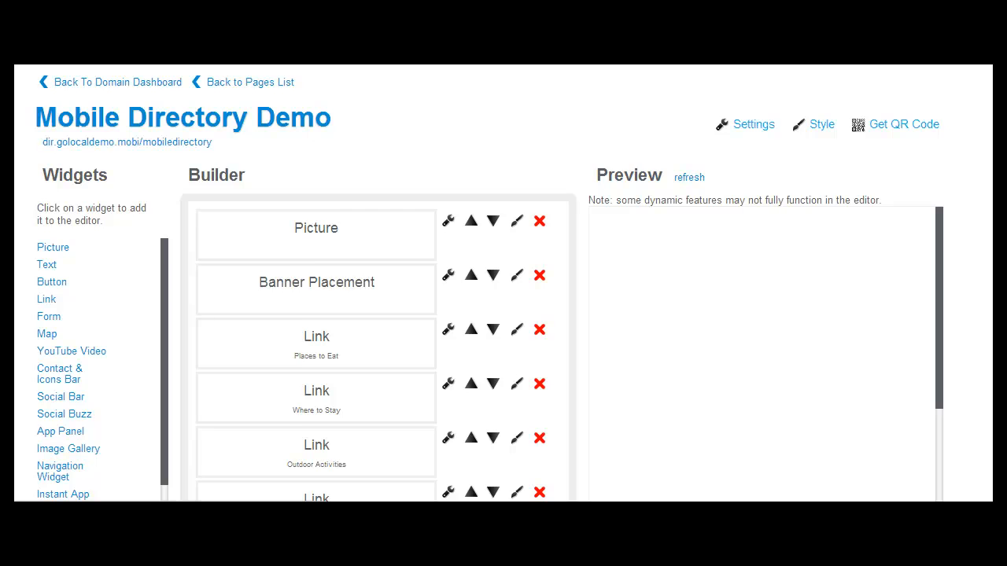
- Close the Places to Eat link settings after confirming it points to the restaurants page
scroll(down, 3)
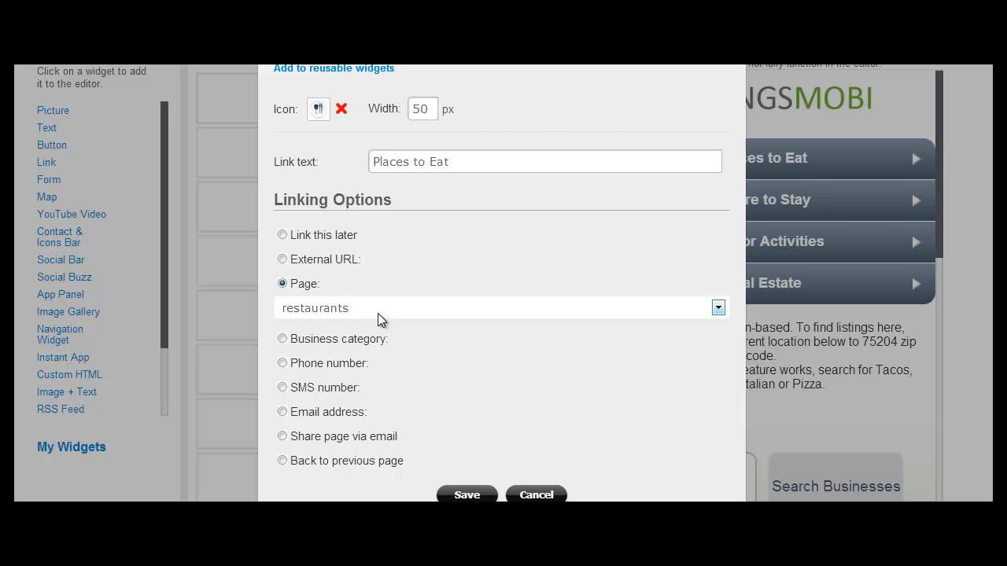
click(466, 495)
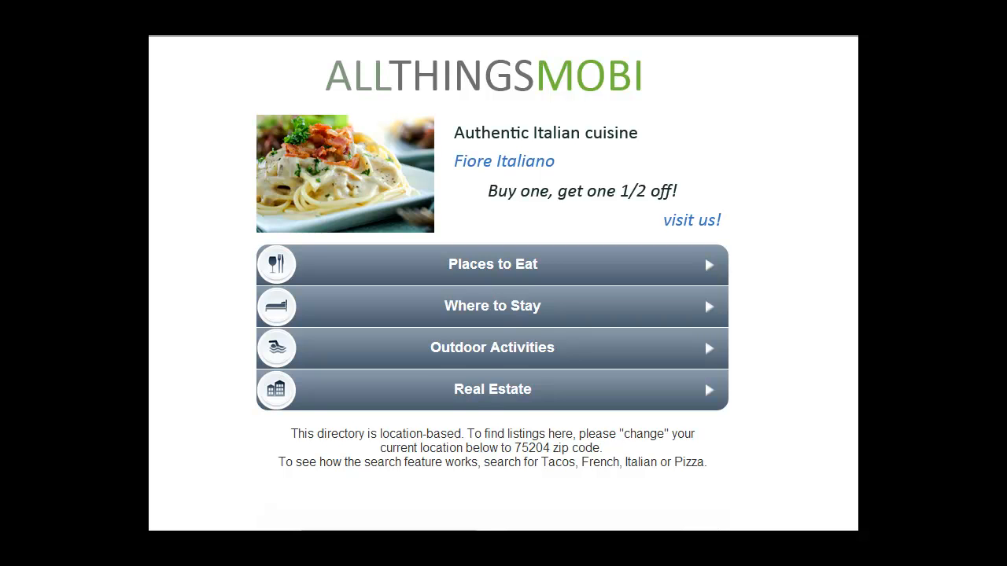
- Search deals for 'tacos' within 15 miles and submit to get Joe's Tacos
scroll(down, 3)
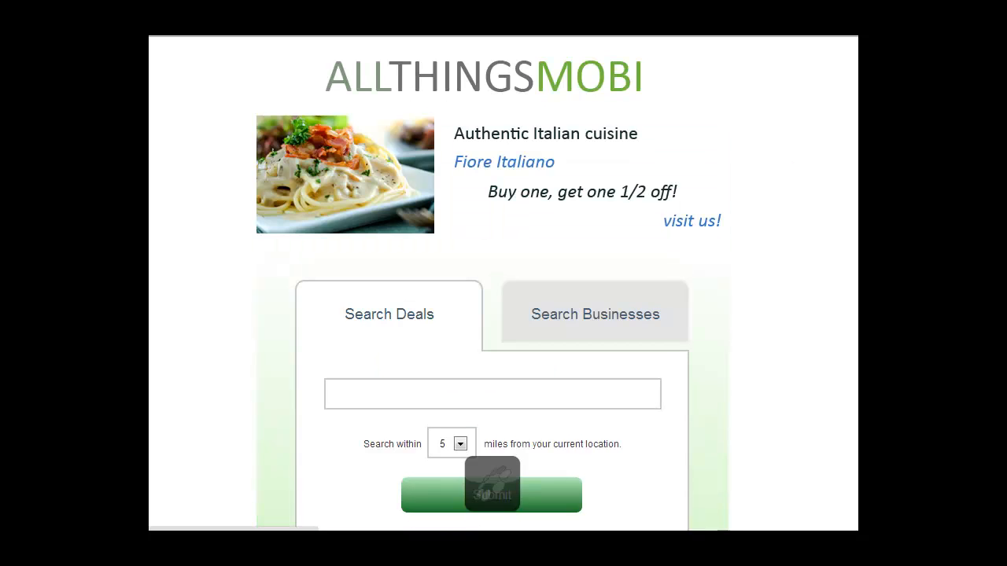
click(492, 493)
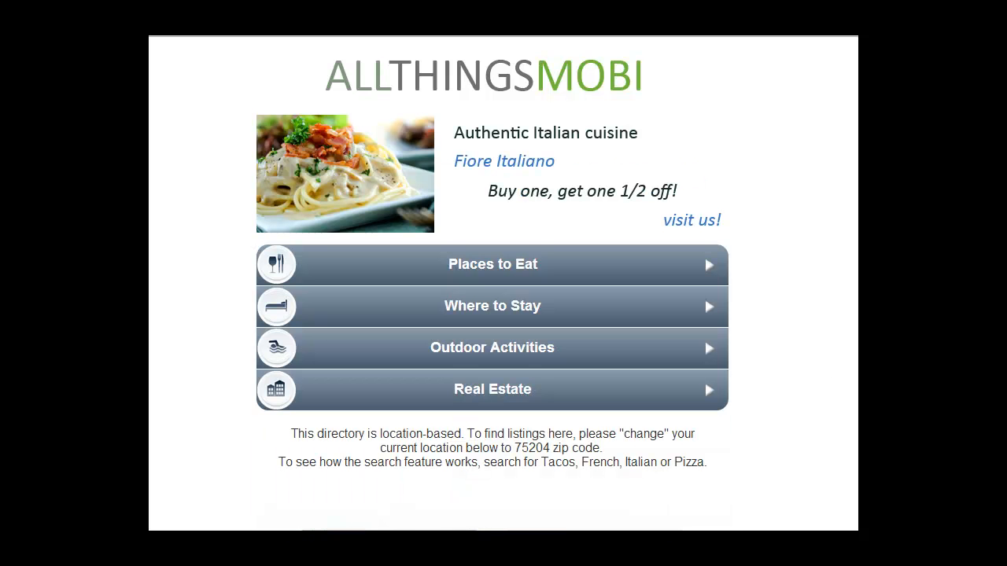
scroll(down, 3)
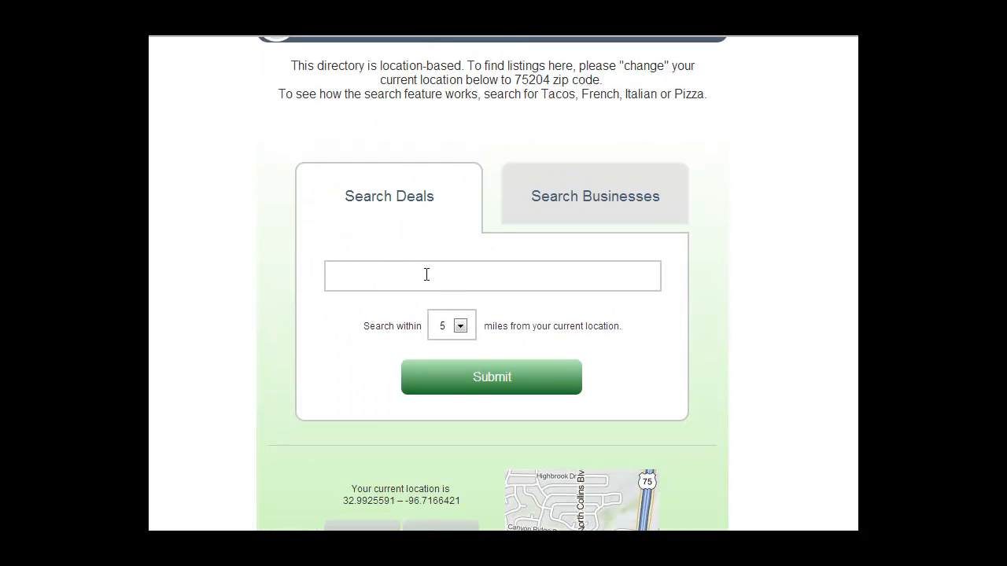
text(tacos)
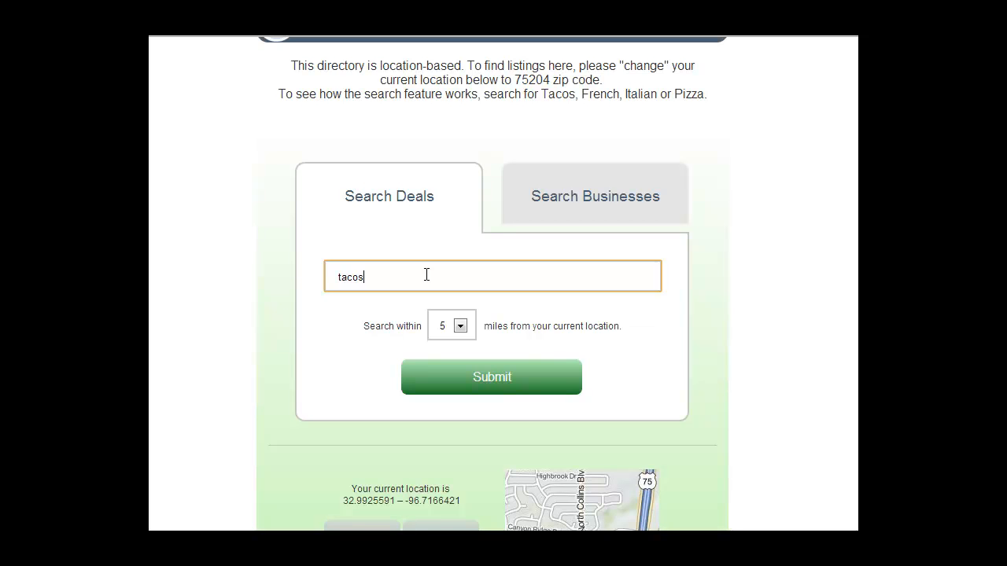
click(451, 326)
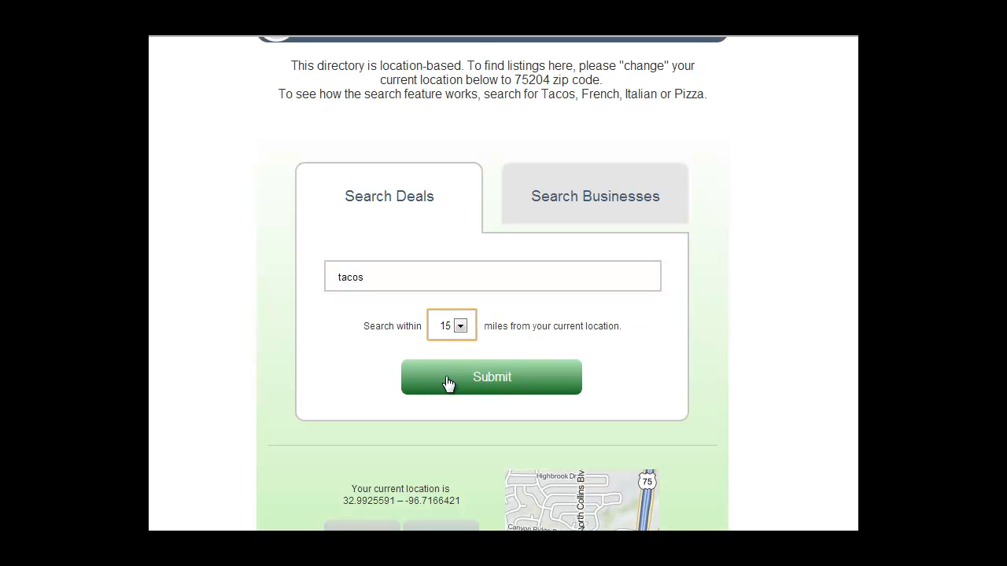
click(492, 376)
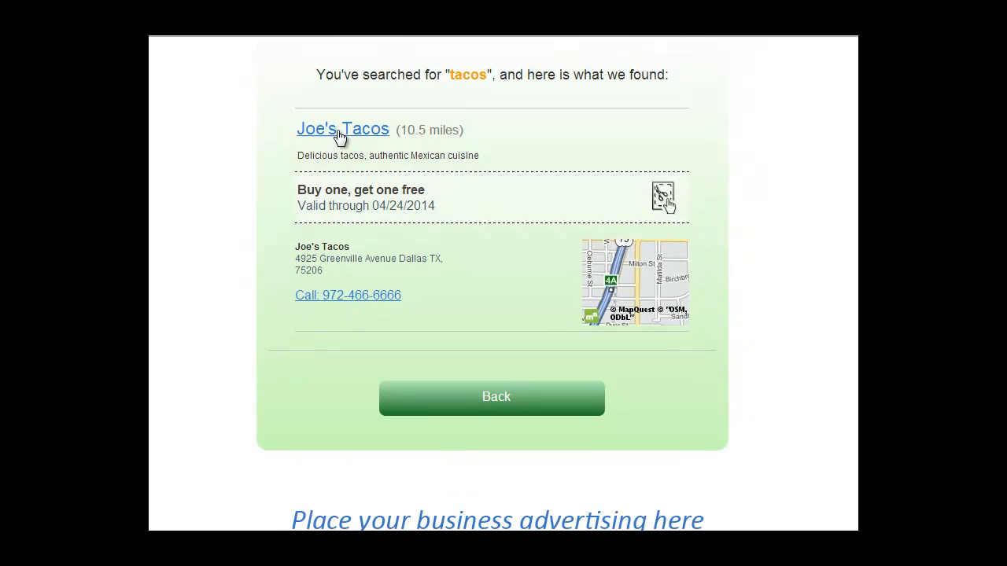
- Open the Joe's Tacos result and scroll through its coupon and location map
click(341, 128)
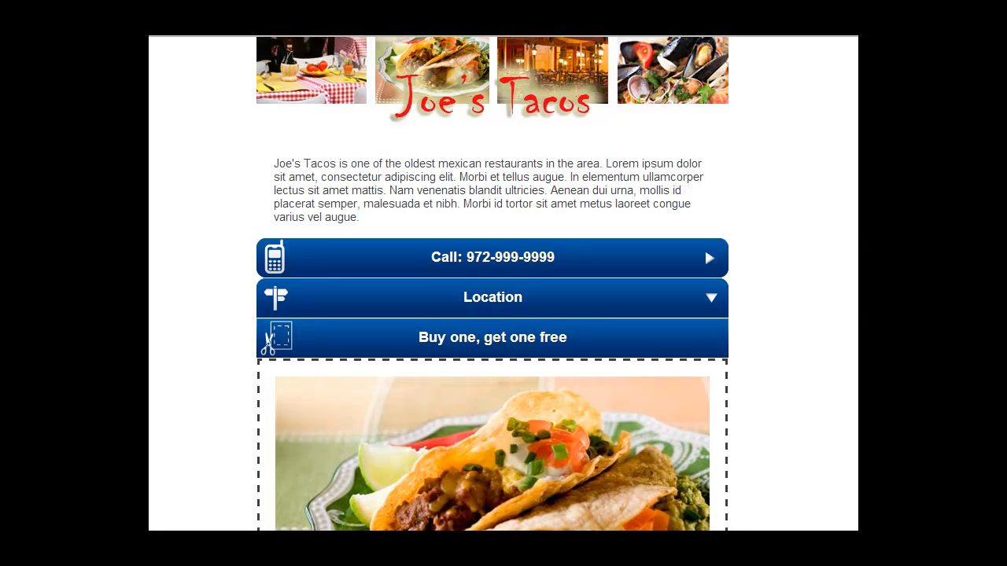
scroll(down, 3)
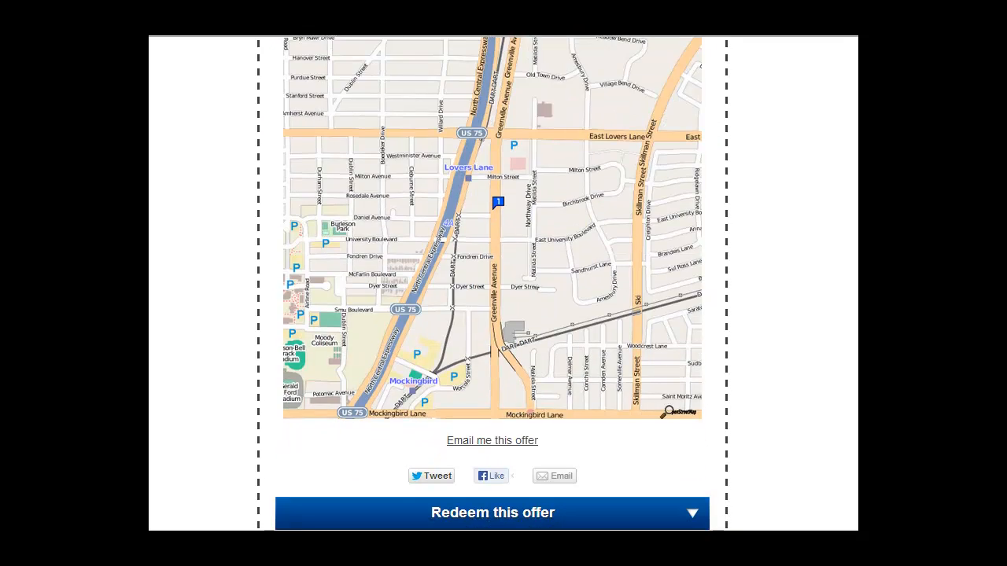